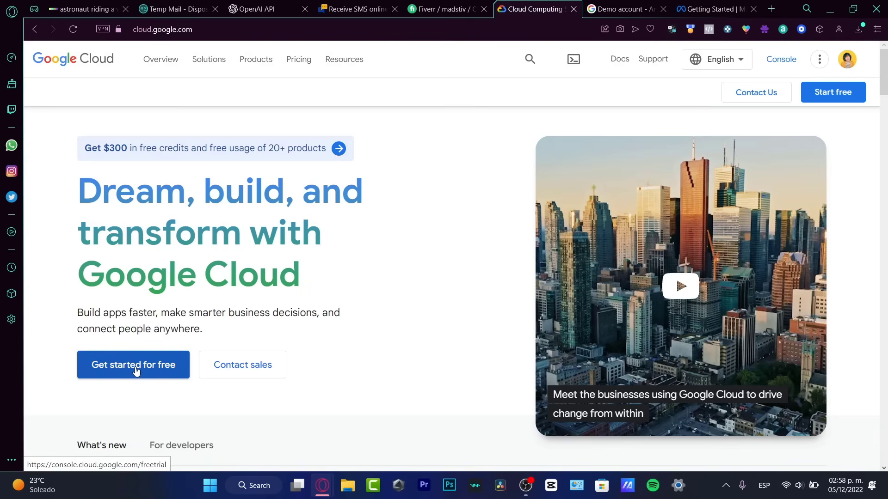
mouse_move(373, 281)
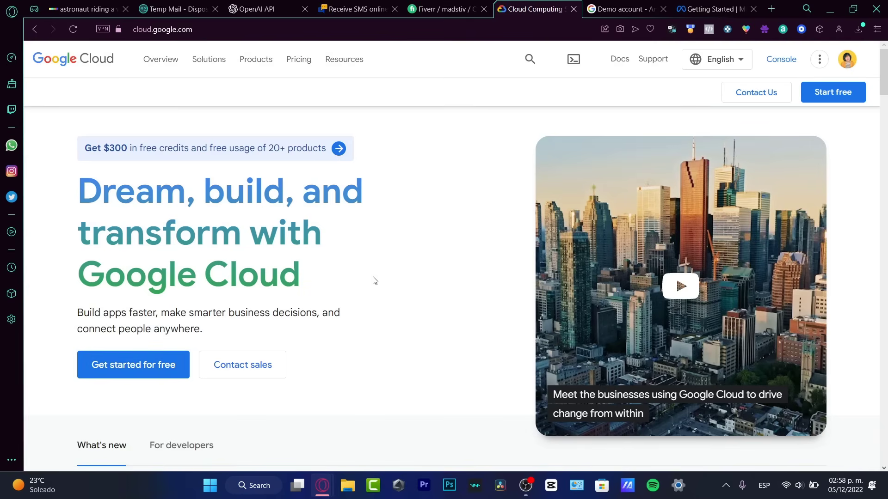
- Go to the full Google Cloud products overview from the homepage
scroll("down", 3)
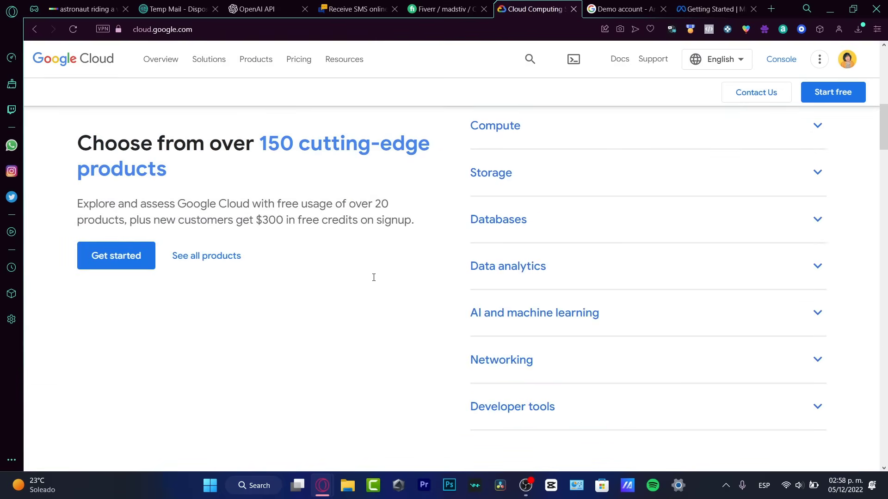
mouse_move(207, 255)
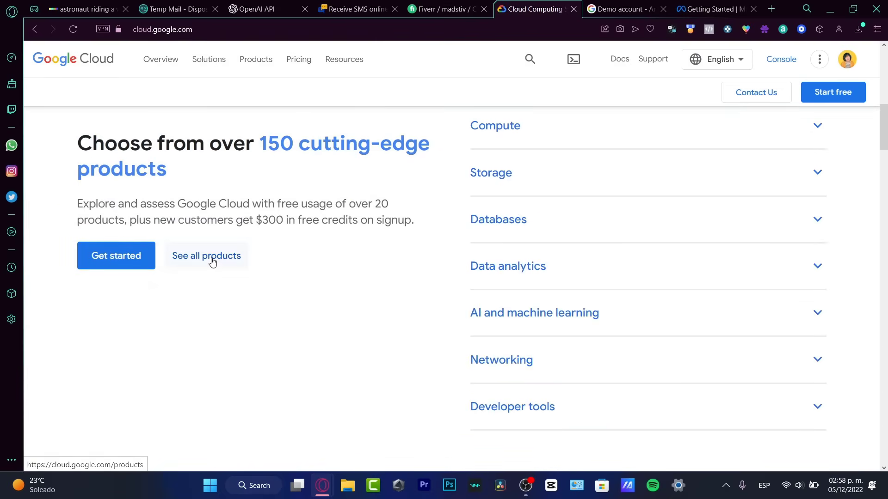
left_click(206, 256)
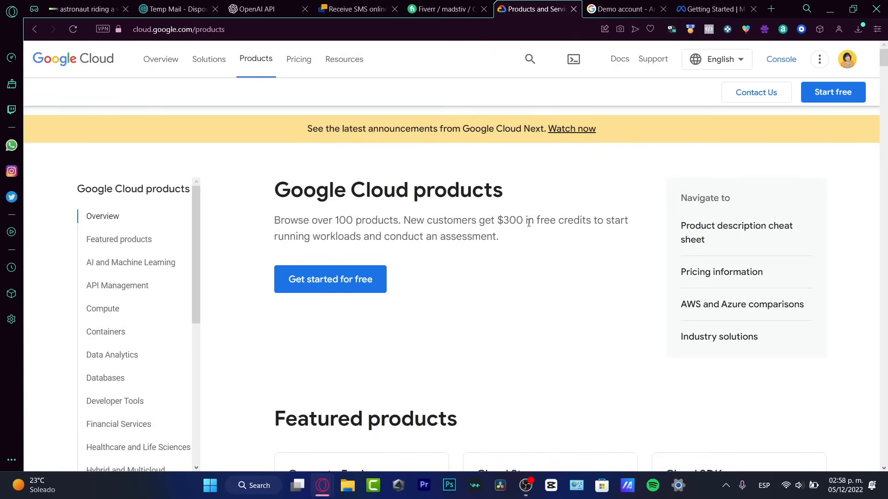
mouse_move(344, 232)
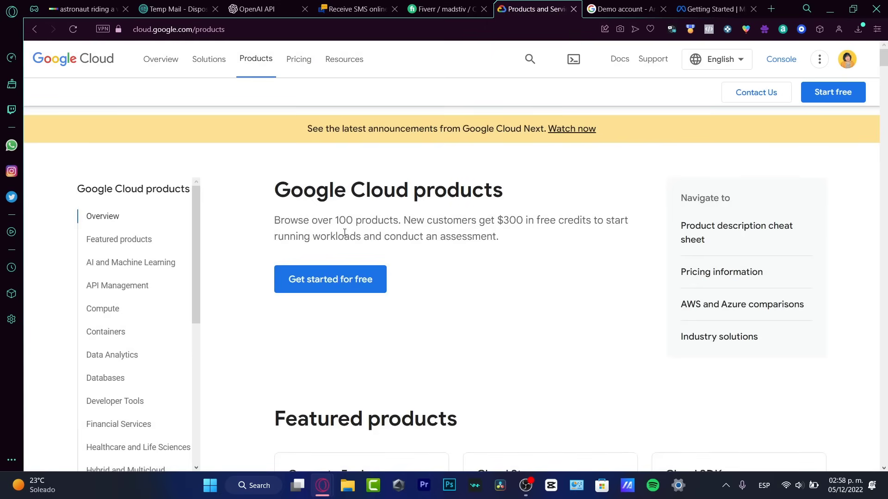
- Highlight the description text about the $300 free credits for new customers
left_click_drag(328, 236, 464, 236)
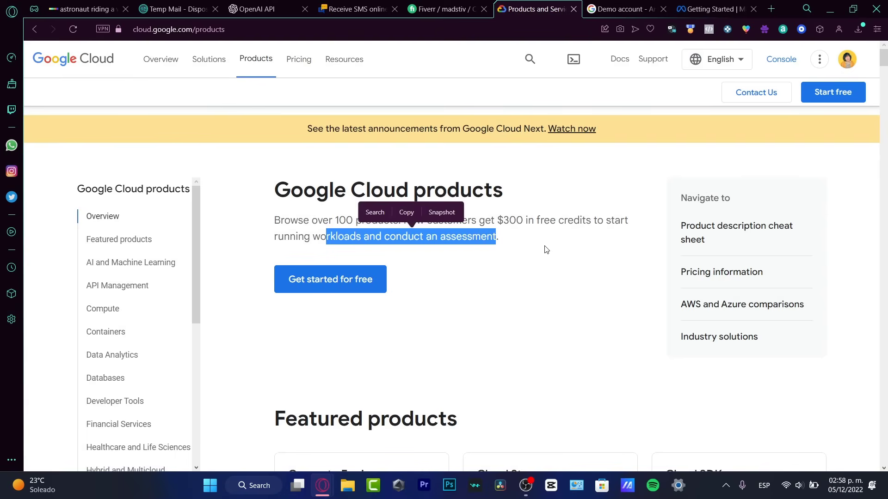
scroll("down", 3)
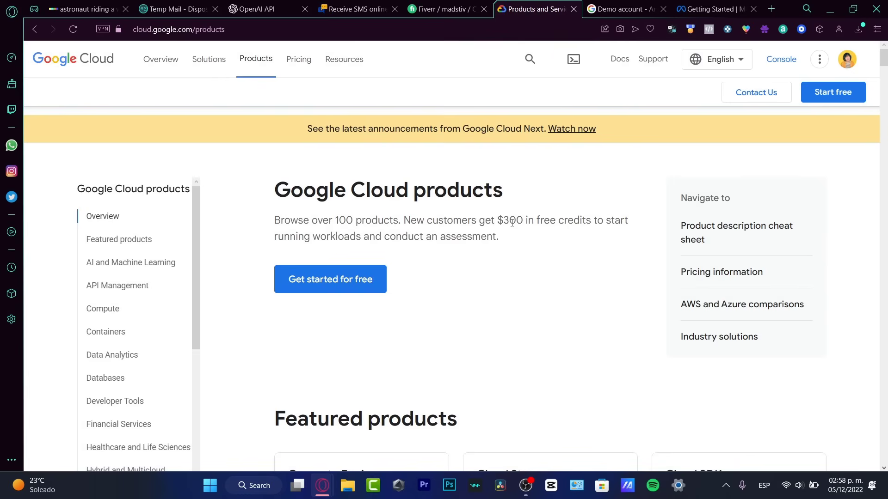
double_click(541, 221)
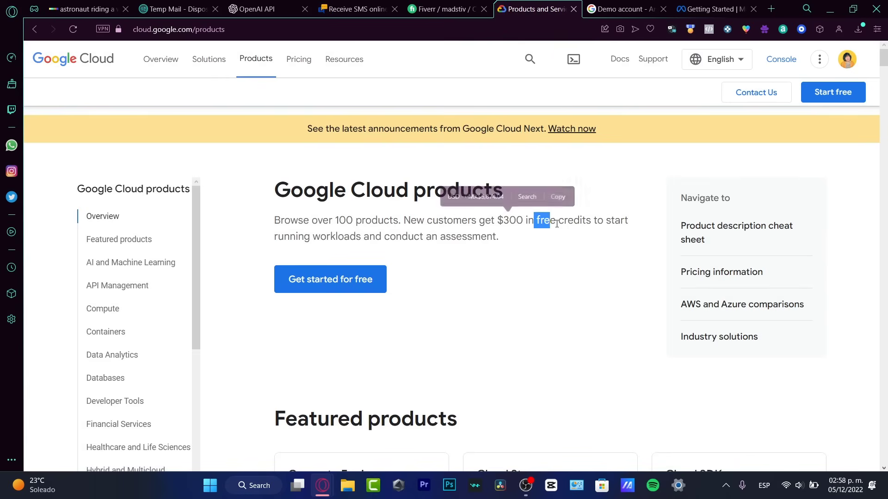
left_click_drag(541, 220, 361, 236)
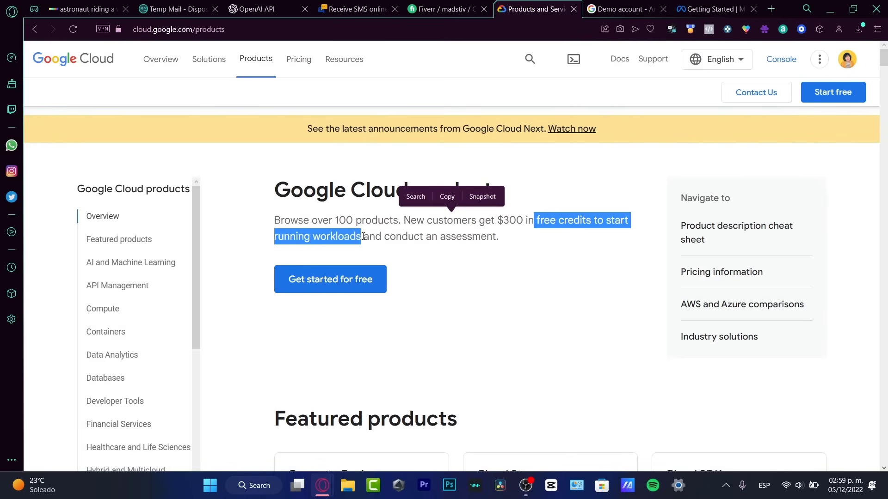
mouse_move(595, 178)
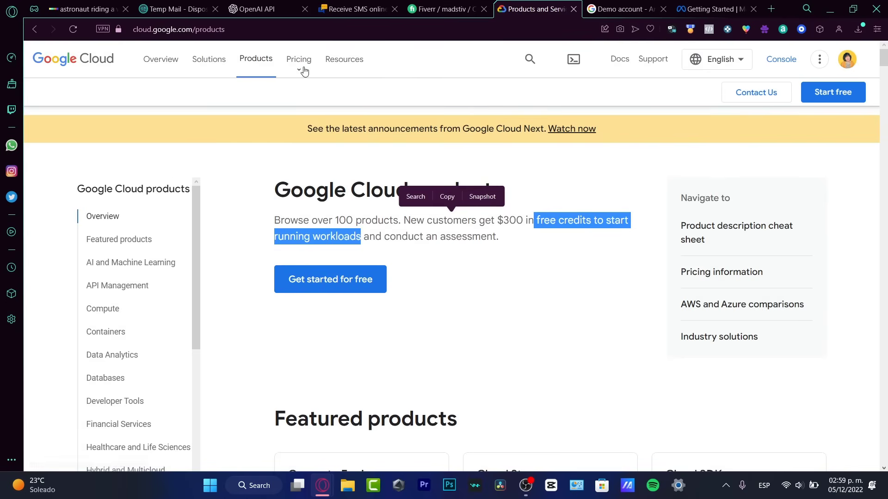
- Reach Compute Engine pricing via the Pricing menu and scroll to general-purpose machine types
left_click(299, 59)
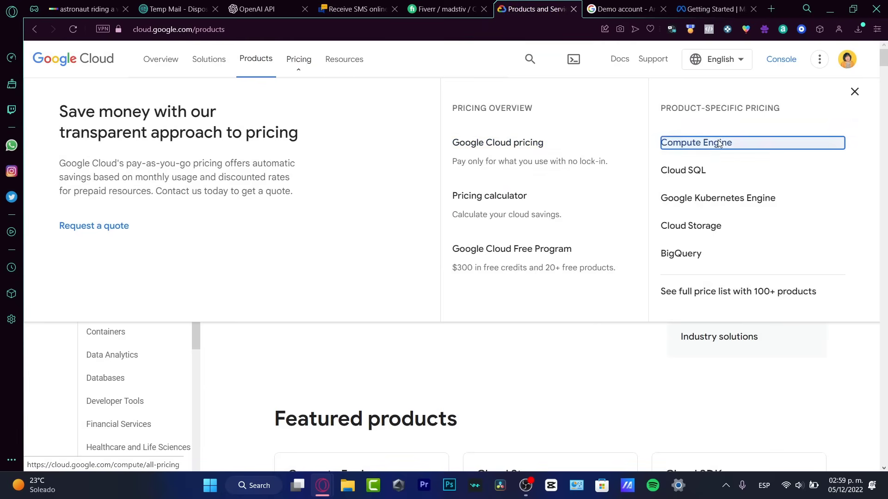
left_click(694, 143)
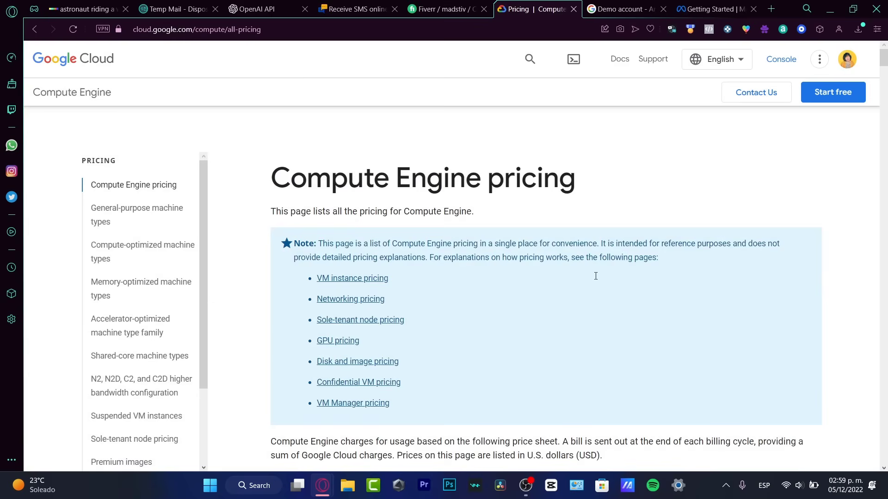
scroll("down", 3)
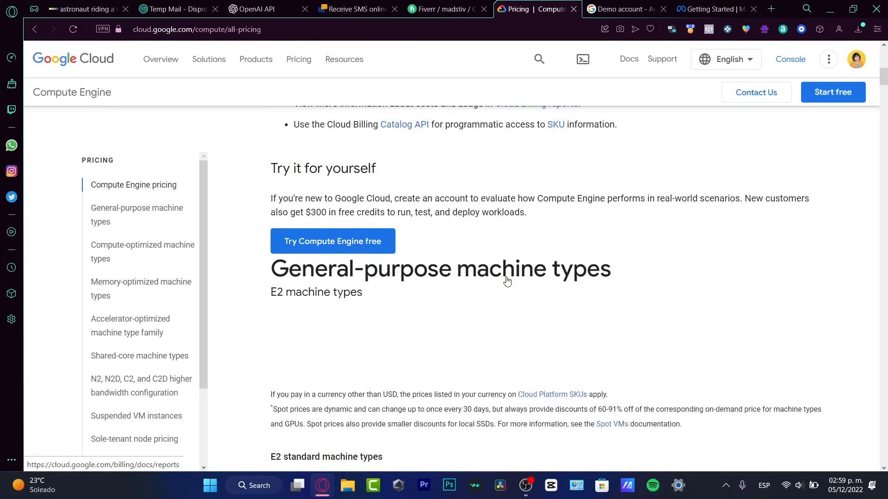
scroll("down", 3)
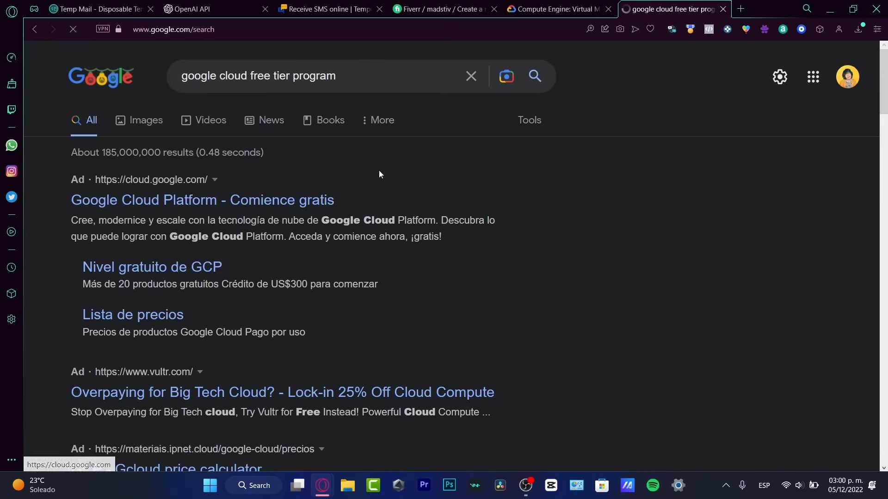
mouse_move(199, 281)
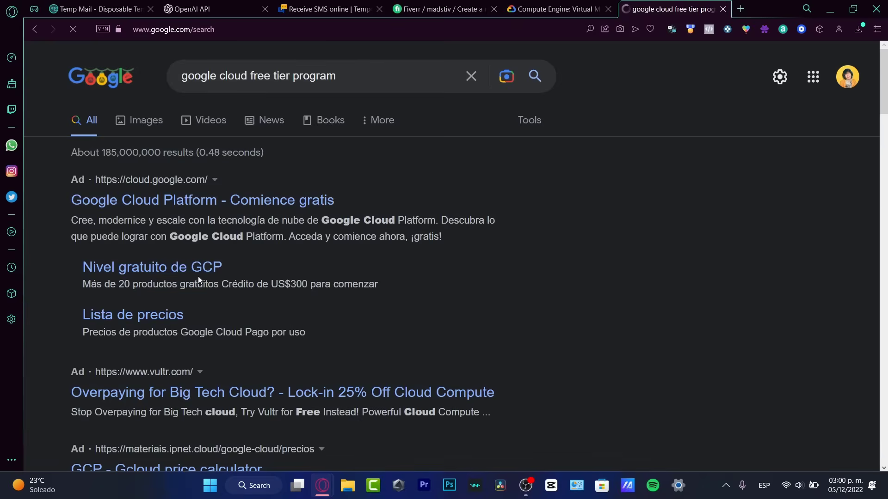
- Open the 'Nivel gratuito de GCP' result and scroll to the Free Tier products list
left_click(202, 200)
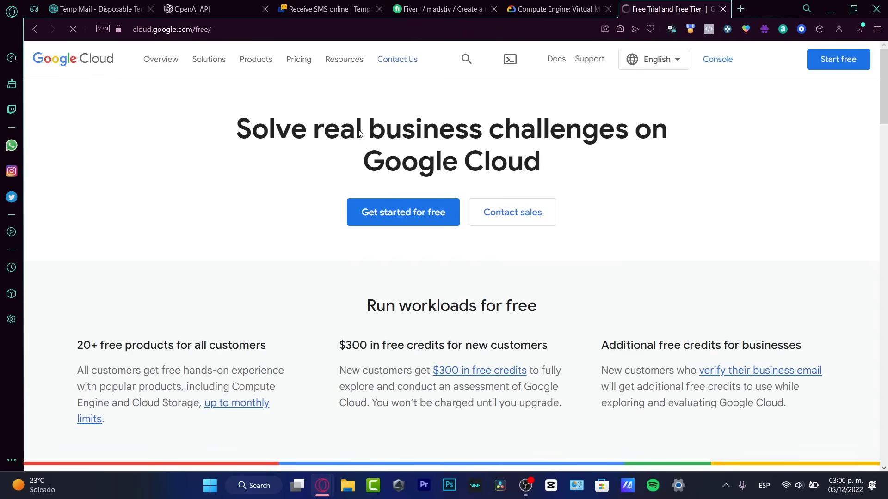
scroll("down", 3)
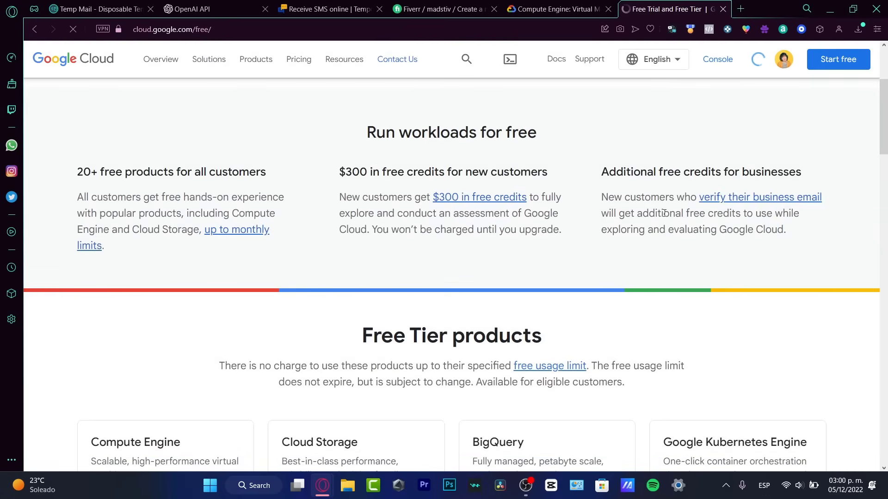
scroll("down", 3)
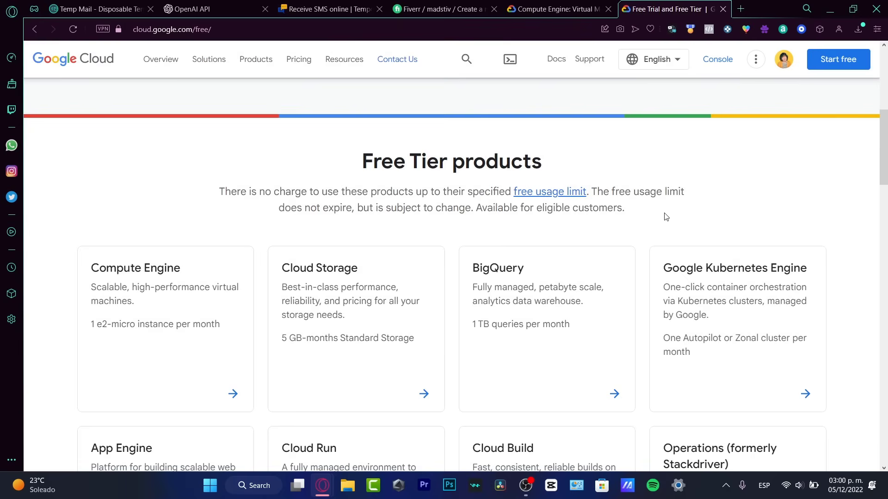
mouse_move(139, 276)
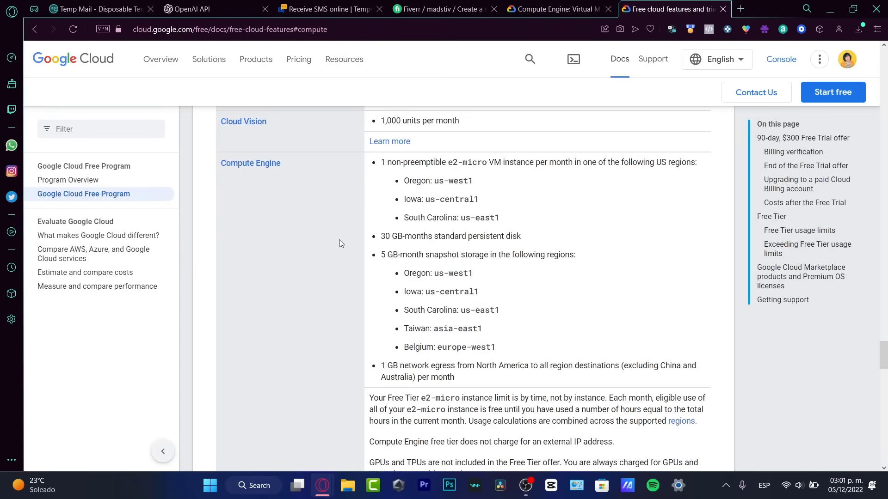
double_click(418, 161)
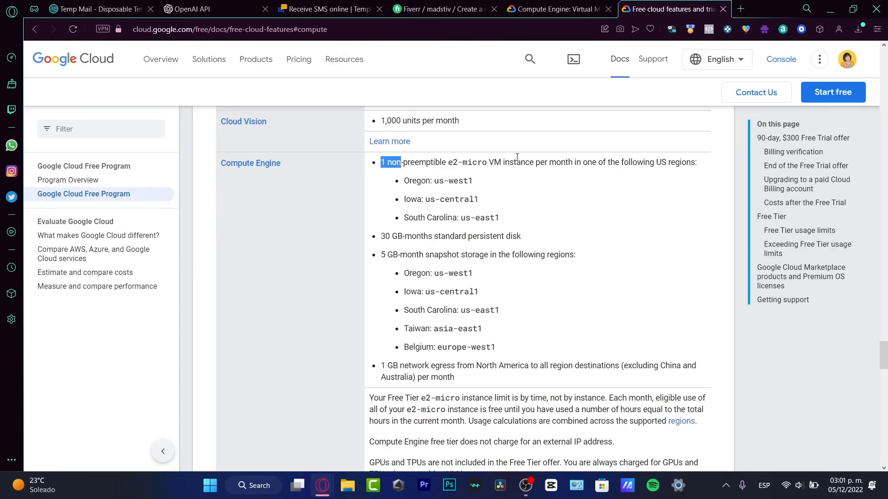
left_click_drag(381, 162, 576, 162)
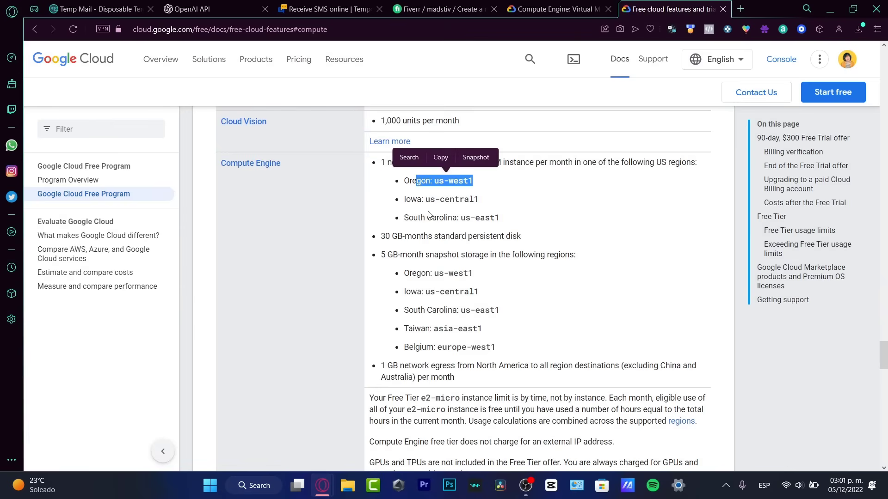
mouse_move(469, 221)
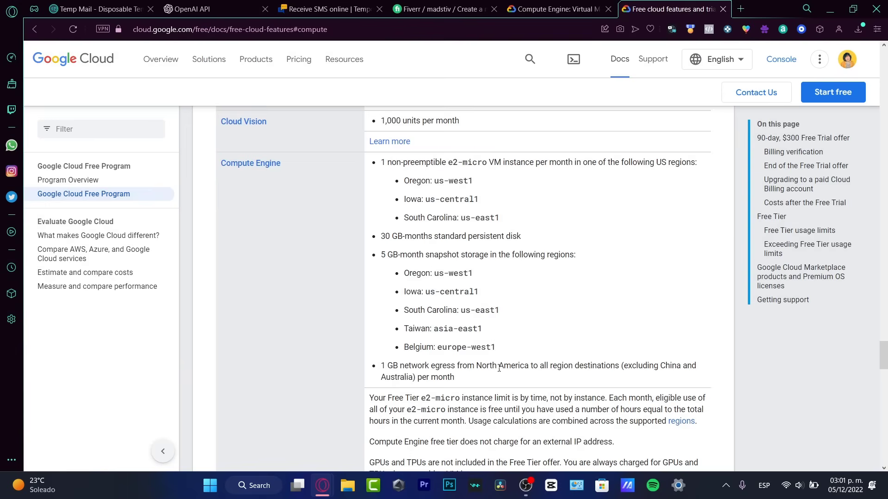
mouse_move(528, 266)
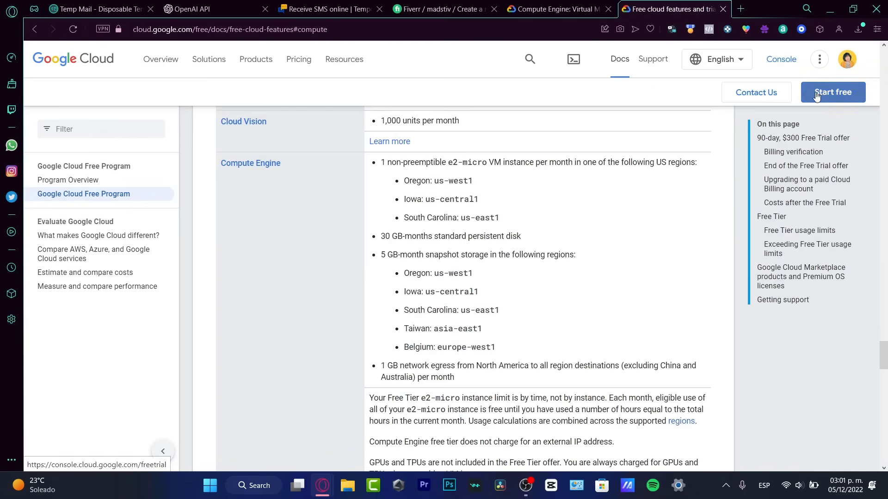
- Start the free trial signup and describe the organization as a Startup
left_click(832, 92)
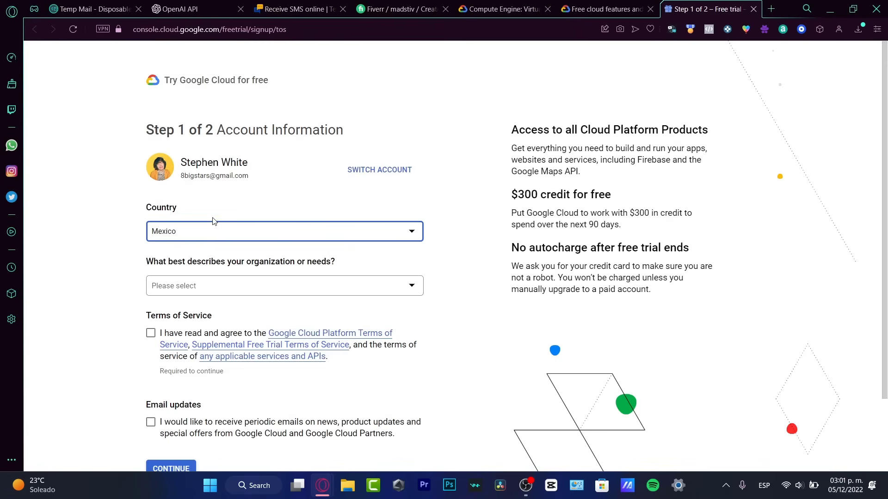
scroll("down", 3)
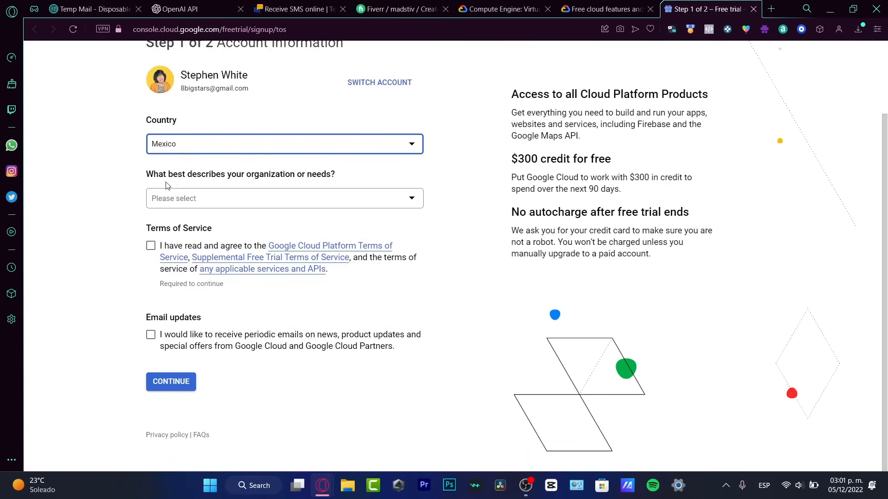
left_click(284, 198)
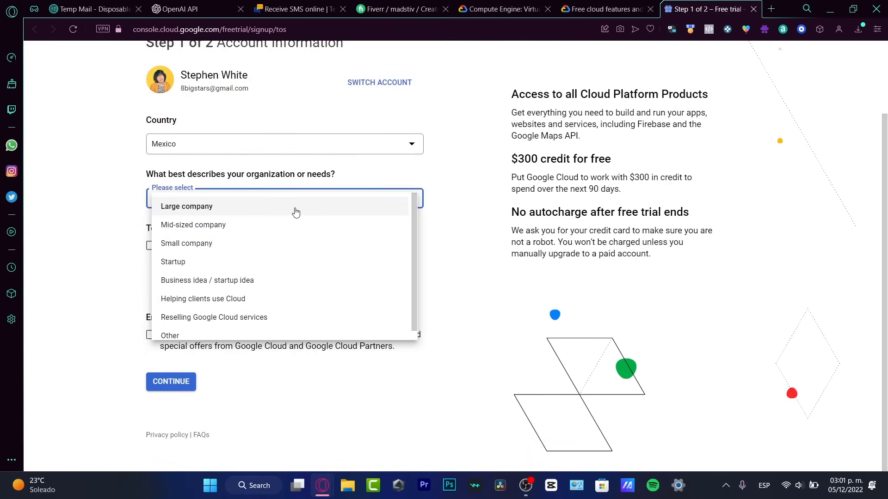
left_click(173, 262)
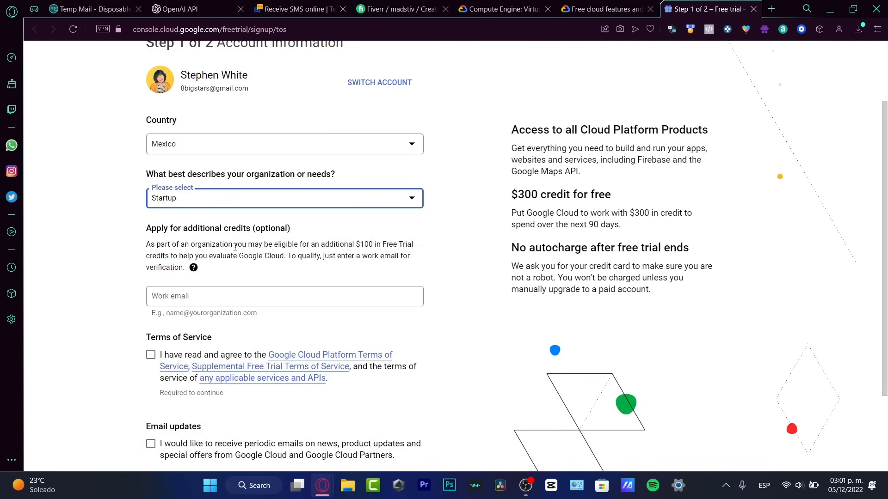
mouse_move(198, 216)
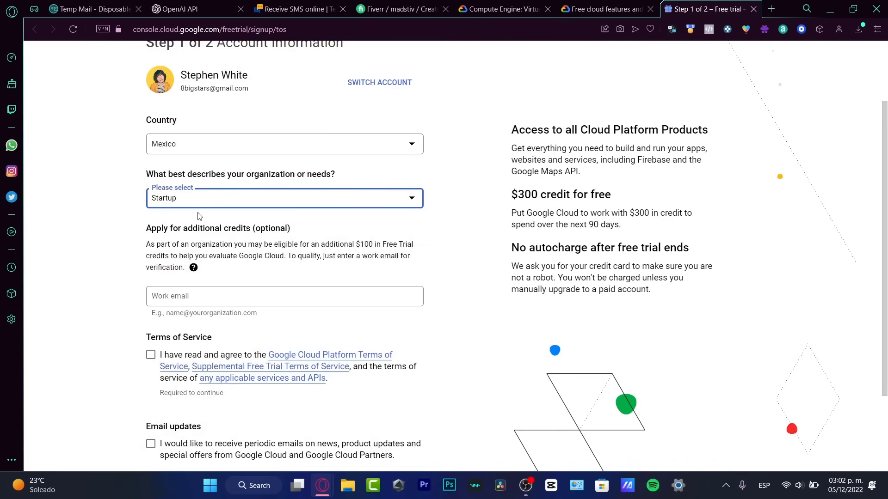
mouse_move(214, 259)
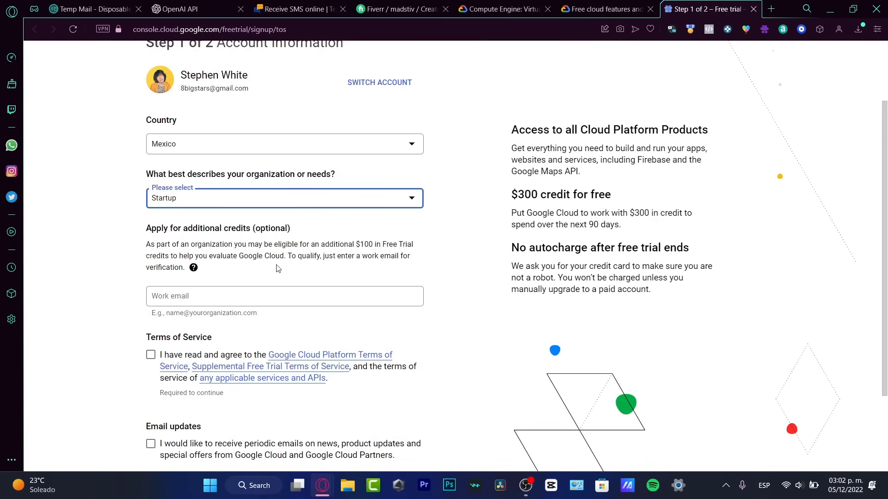
mouse_move(344, 274)
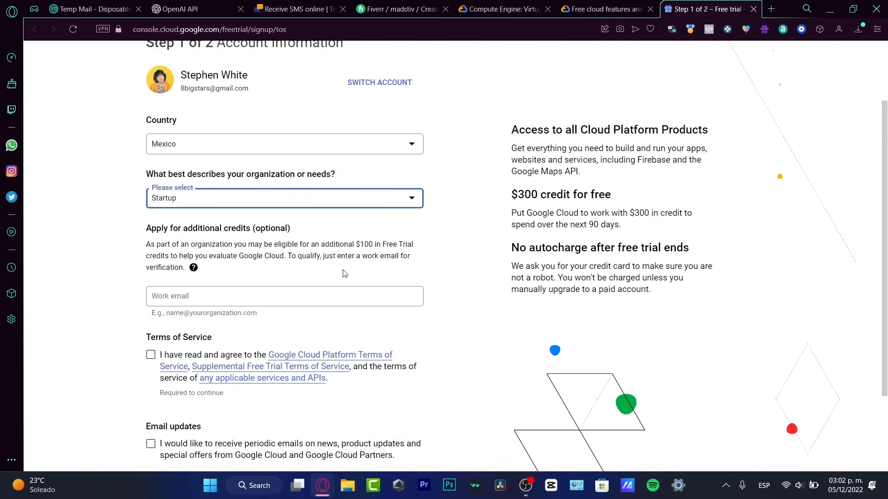
- Accept the Terms of Service and continue to payment verification (Step 2 of 2)
scroll("down", 3)
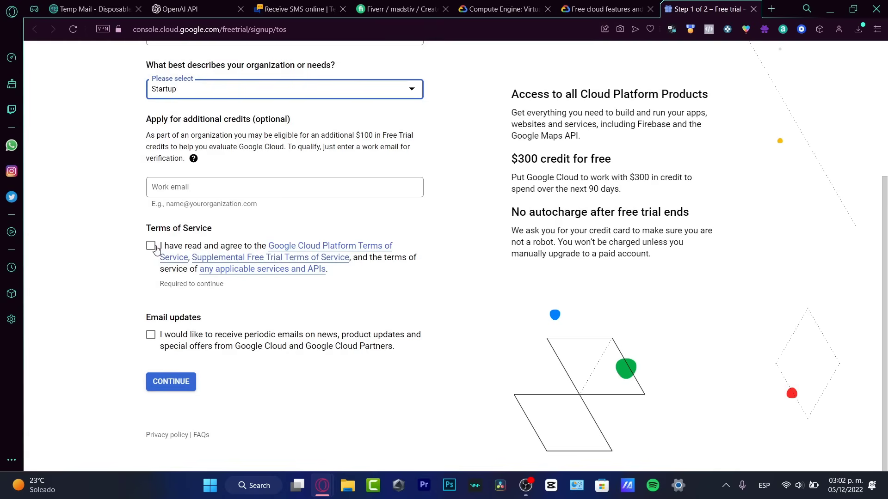
left_click(151, 245)
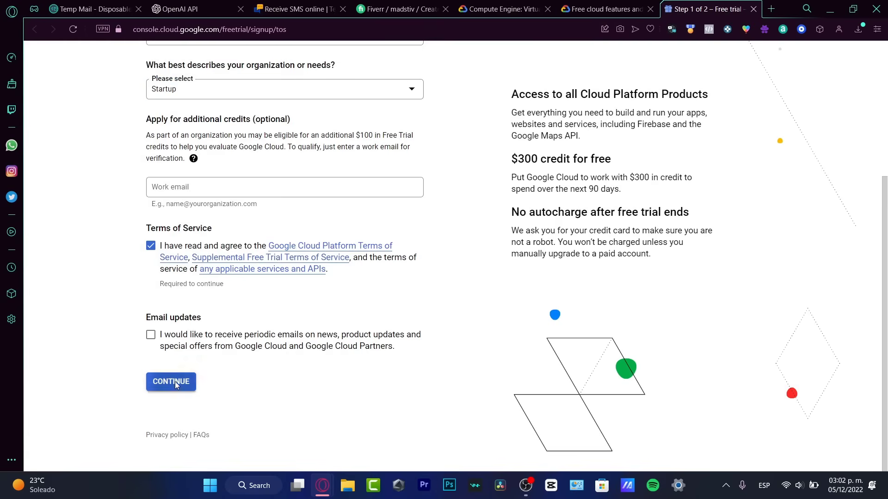
left_click(170, 382)
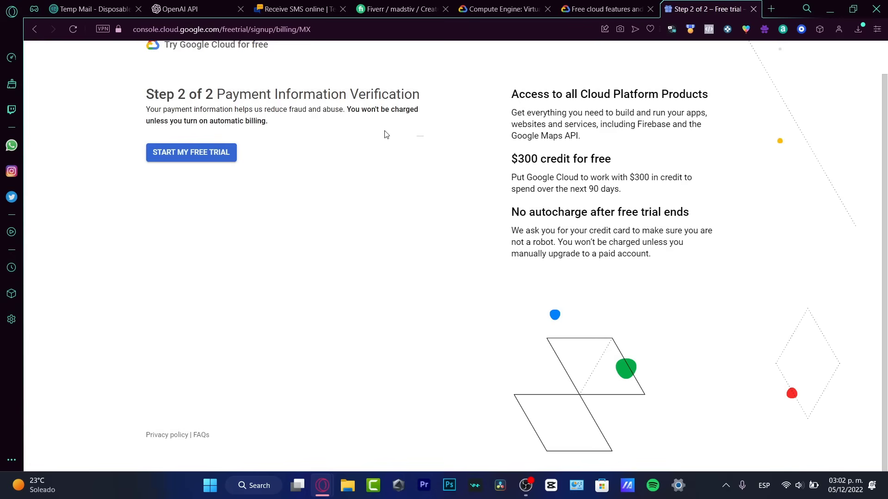
- Review the prefilled customer info and scroll to the Payment method card fields
left_click(191, 153)
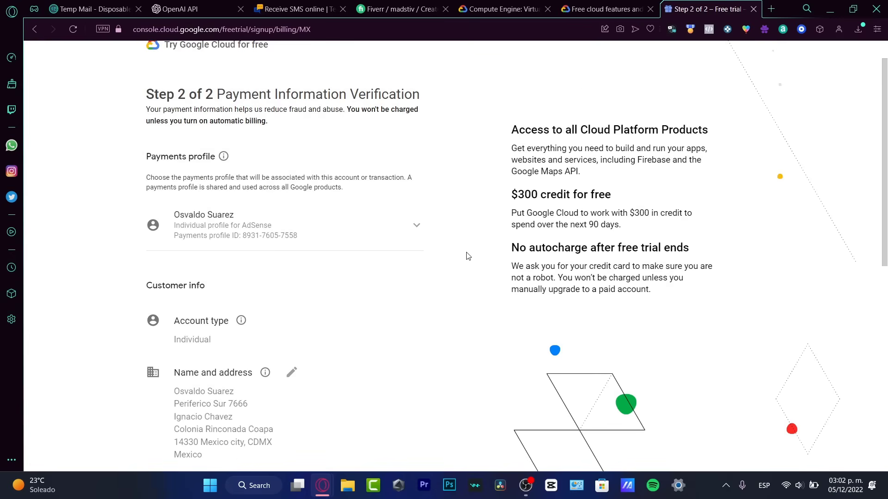
mouse_move(241, 217)
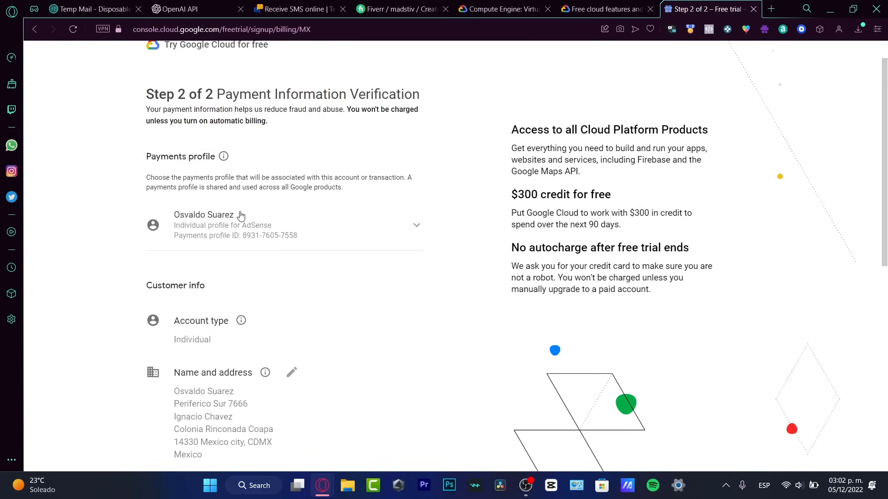
mouse_move(251, 234)
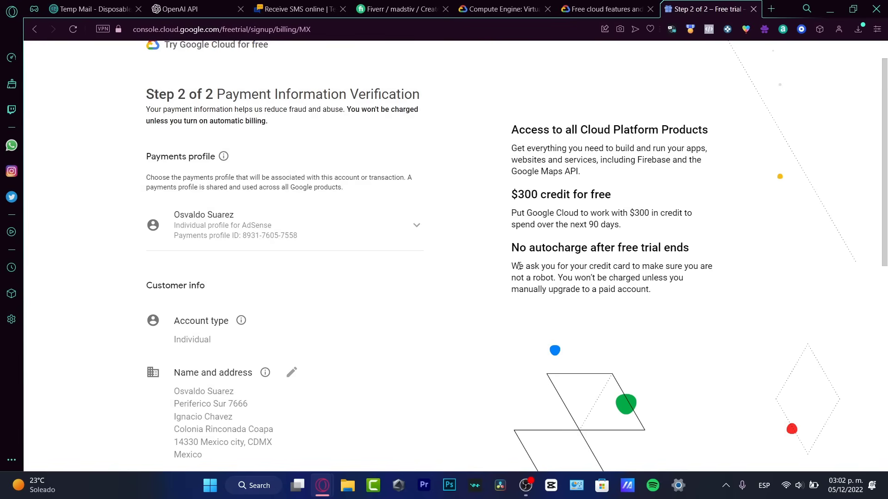
scroll("down", 3)
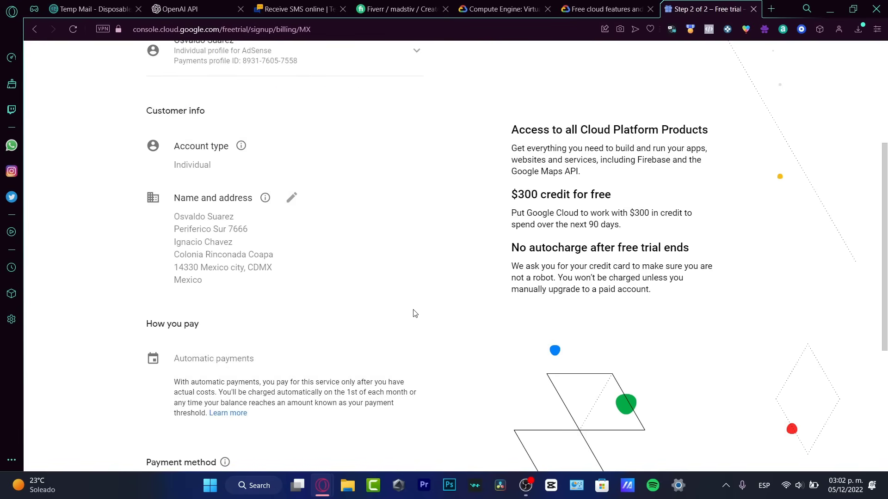
scroll("down", 3)
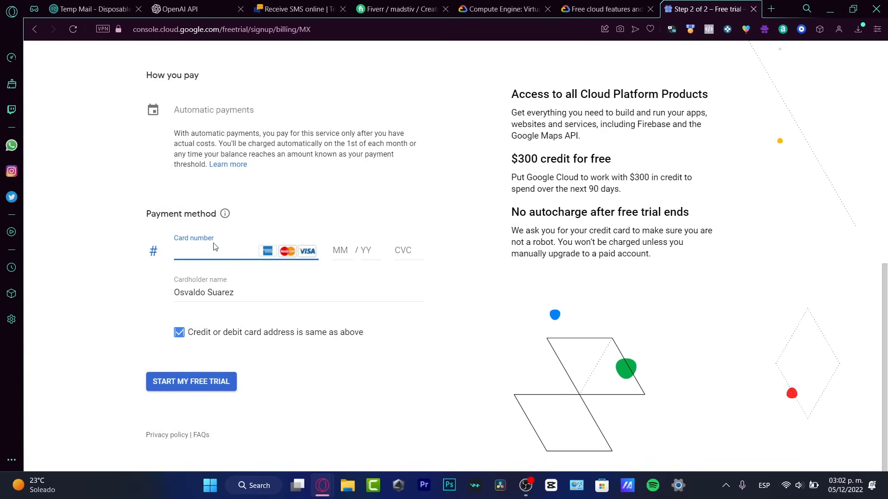
mouse_move(427, 322)
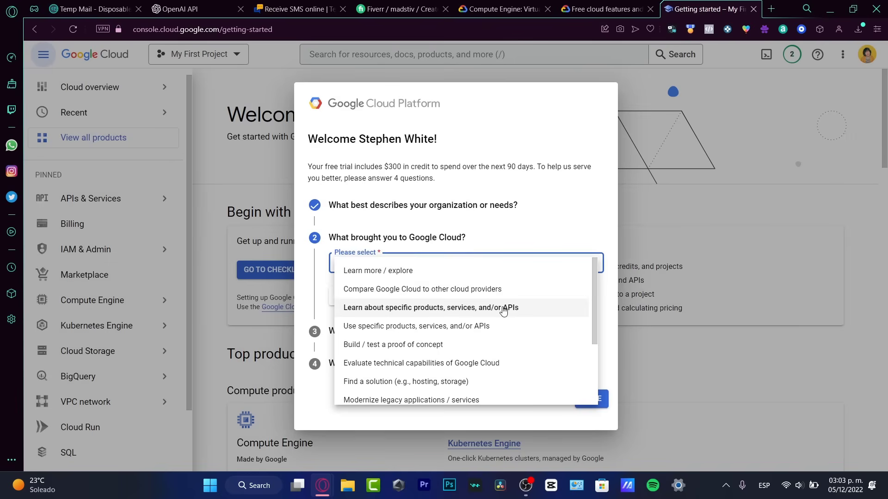
- Answer the welcome survey with 'I'm not sure yet' and Websites as the area of interest
scroll("down", 3)
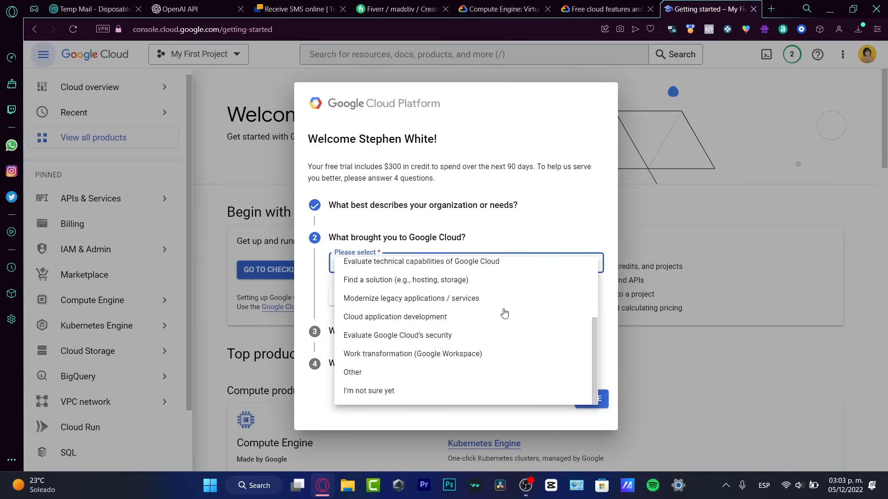
mouse_move(410, 379)
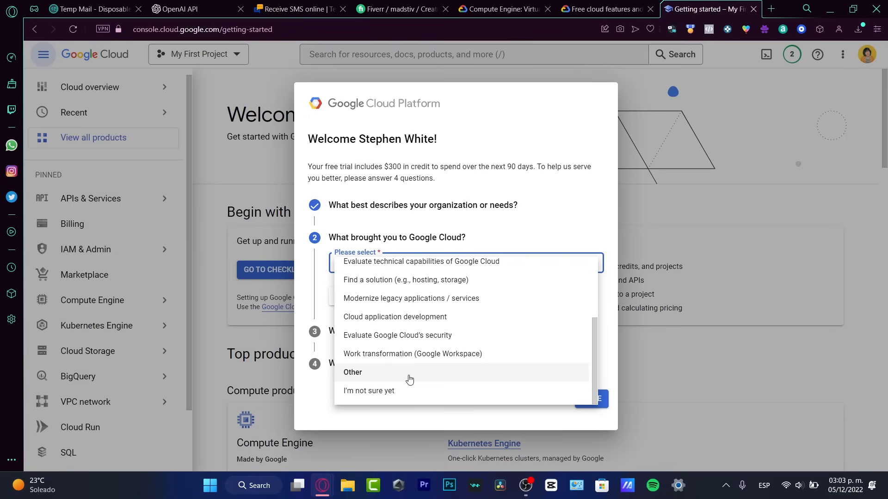
left_click(368, 391)
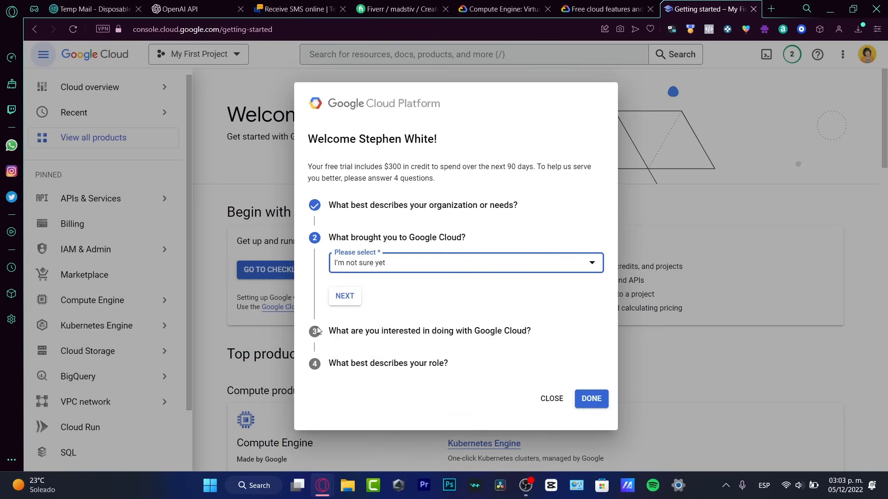
left_click(344, 296)
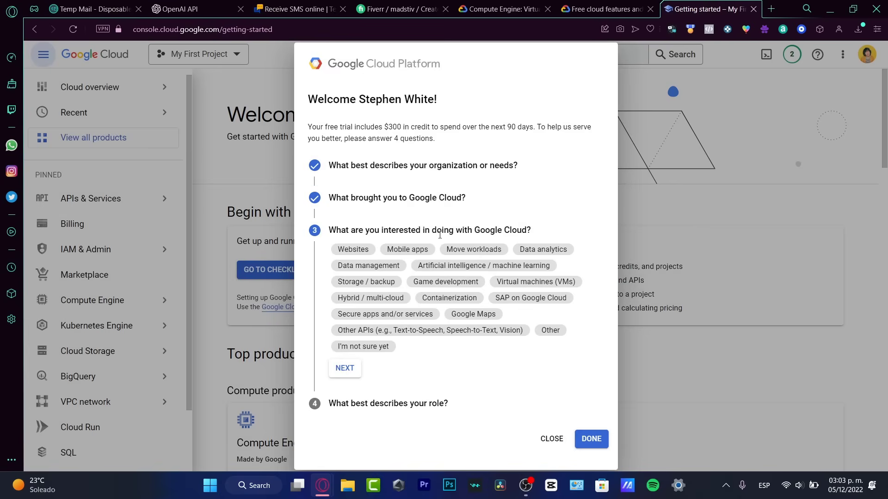
left_click(352, 249)
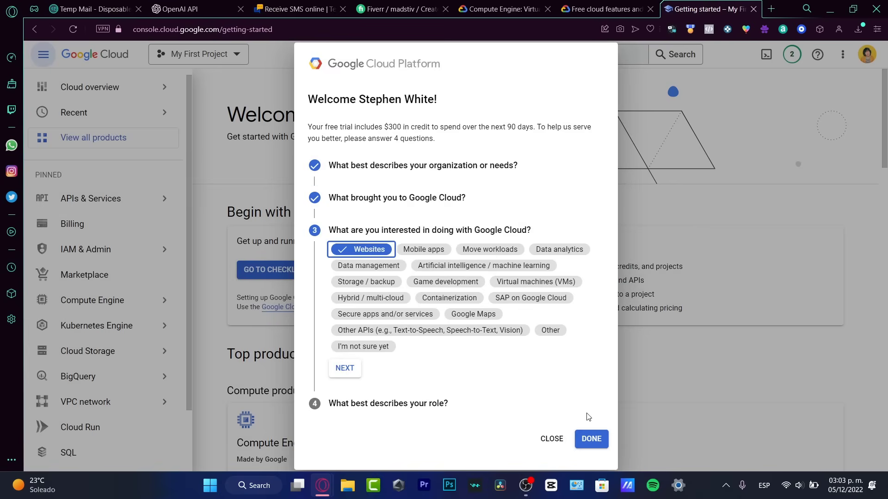
left_click(590, 438)
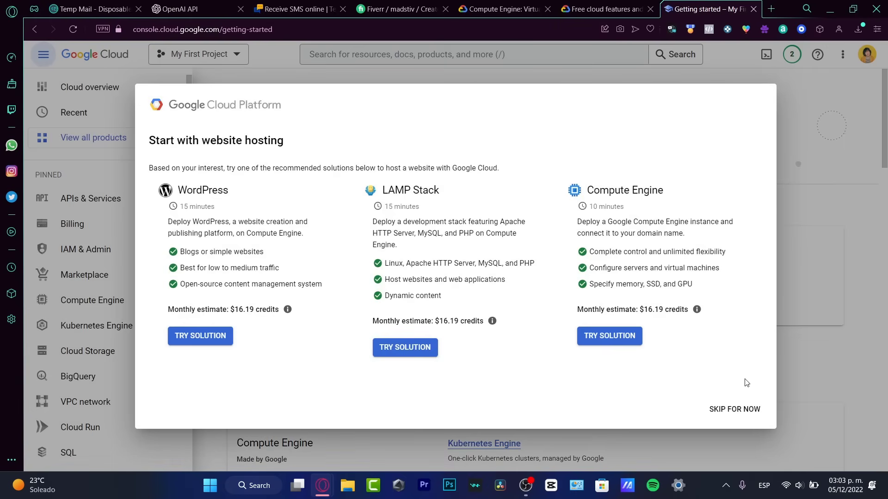
mouse_move(607, 191)
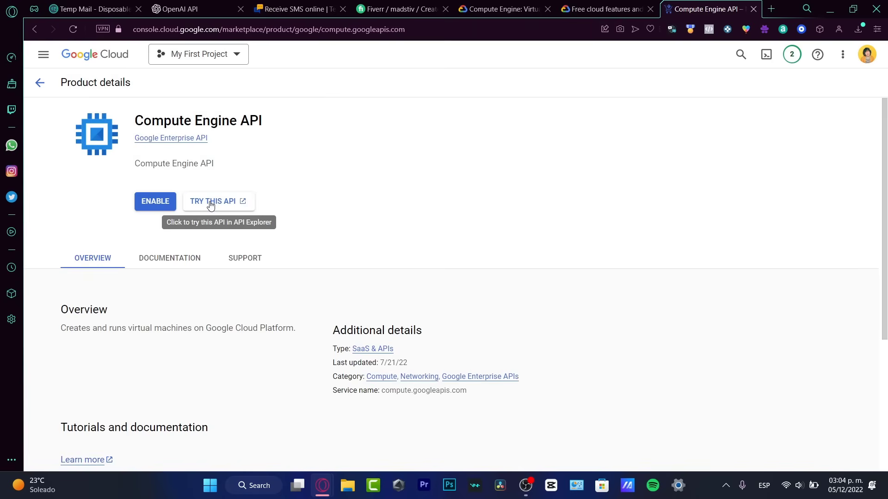
mouse_move(155, 200)
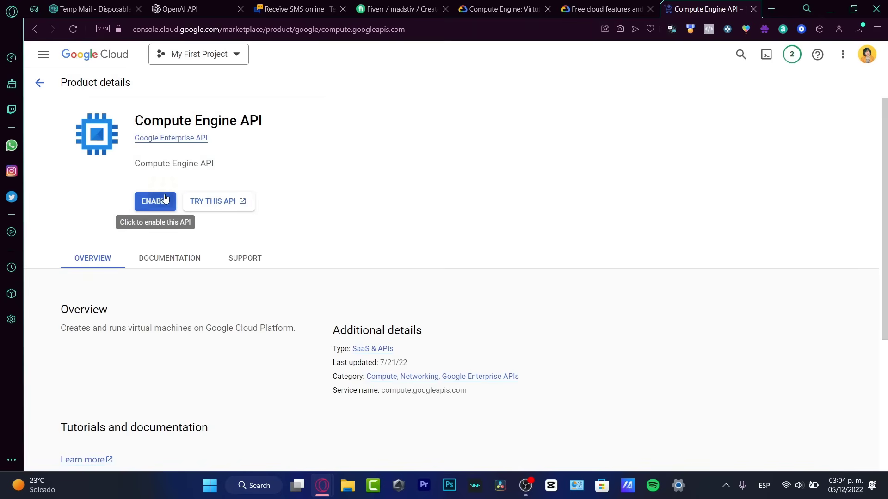
- Enable the Compute Engine API for the project
left_click(154, 200)
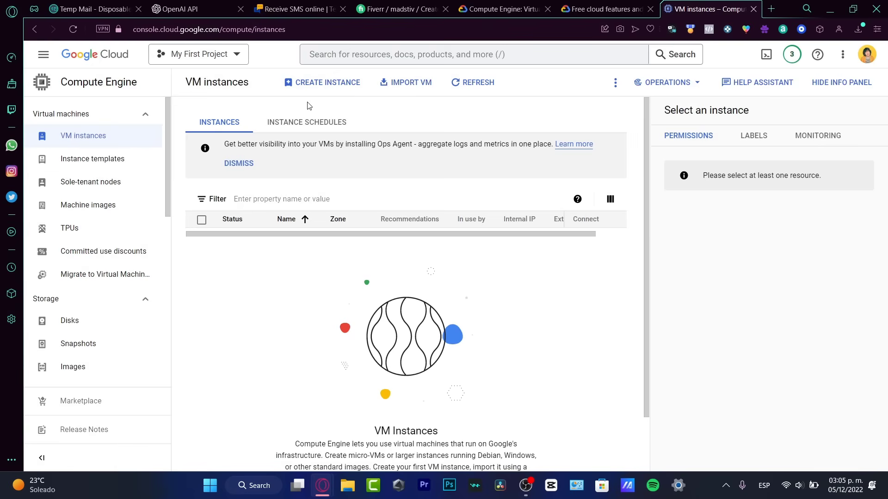
mouse_move(125, 145)
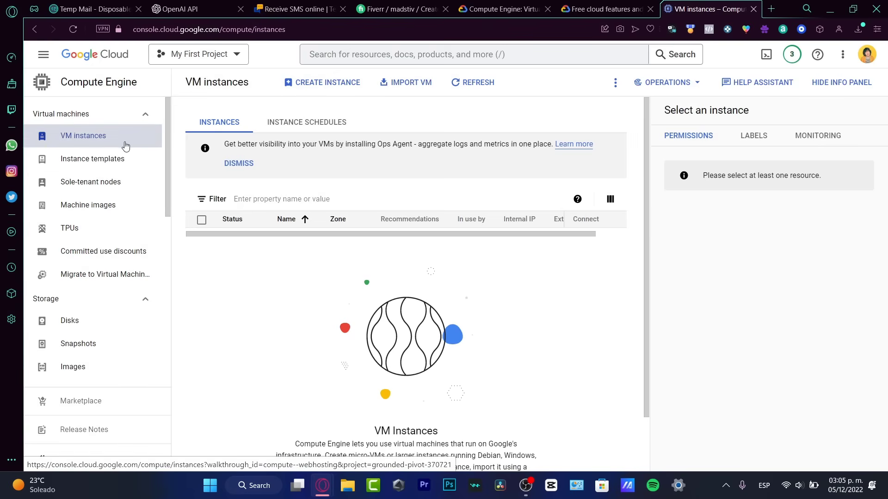
mouse_move(176, 309)
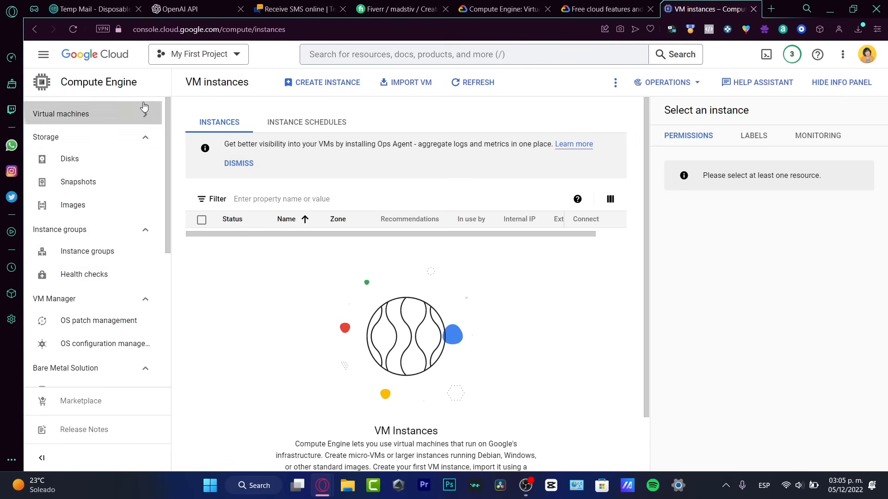
- Start a new VM instance from the Virtual machines group, loading the form with name instance-1
left_click(306, 122)
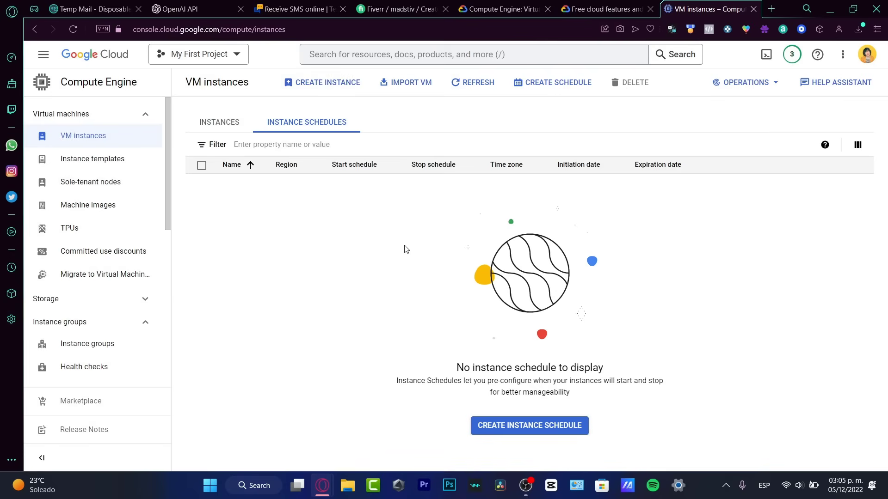
left_click(327, 82)
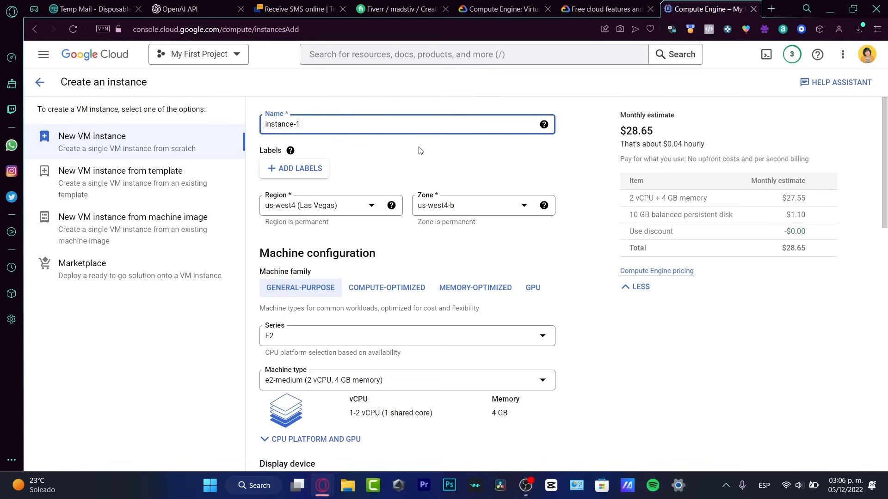
mouse_move(688, 70)
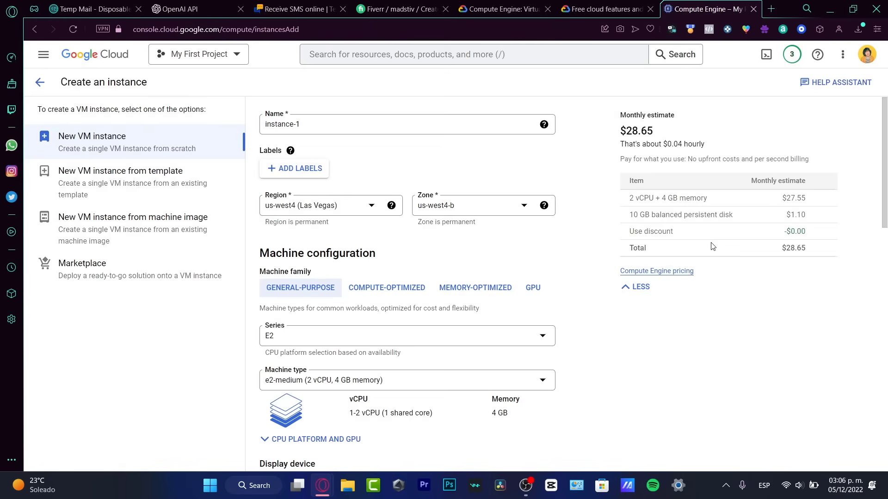
- Compare the free tier's eligible regions against the VM form's region list, noting Oregon us-west1
left_click(501, 8)
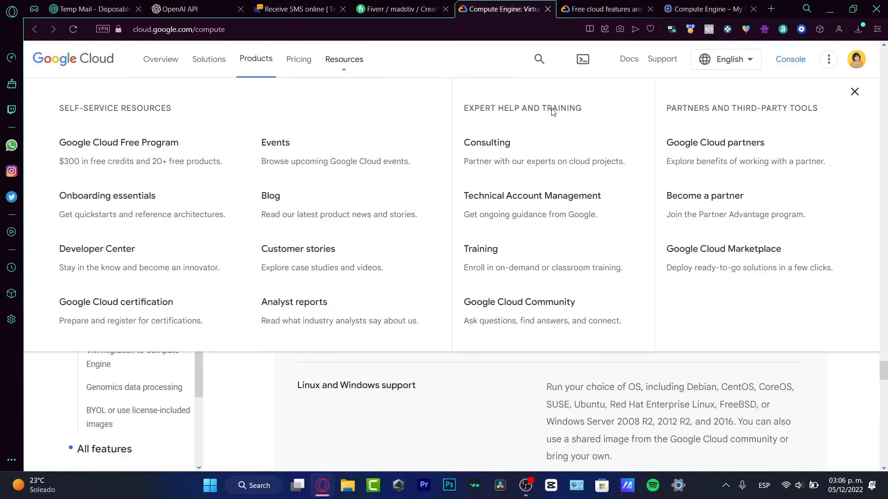
left_click(603, 8)
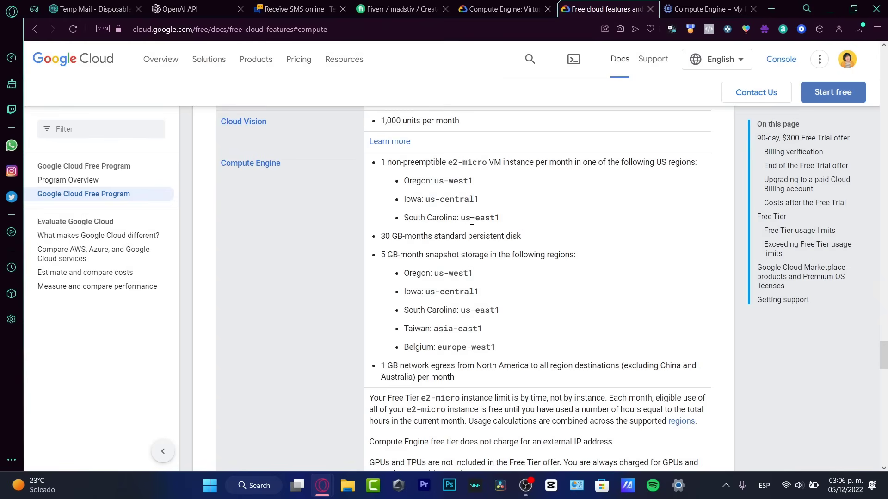
mouse_move(579, 254)
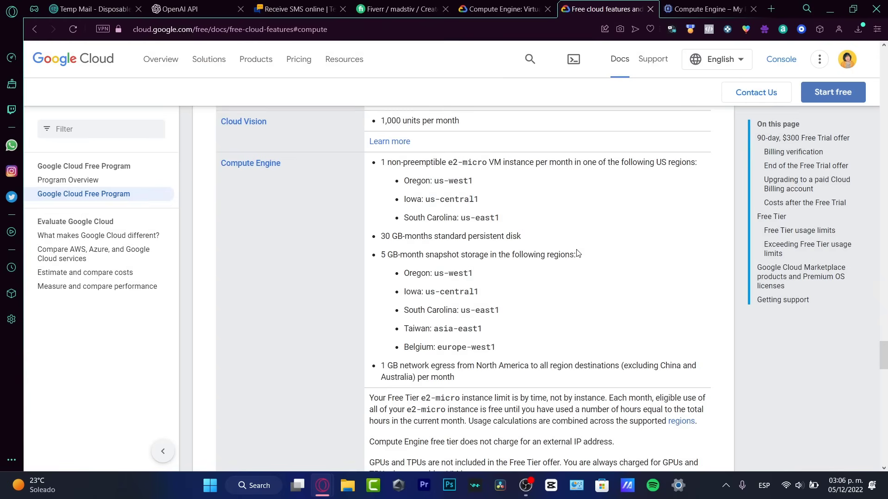
left_click(706, 9)
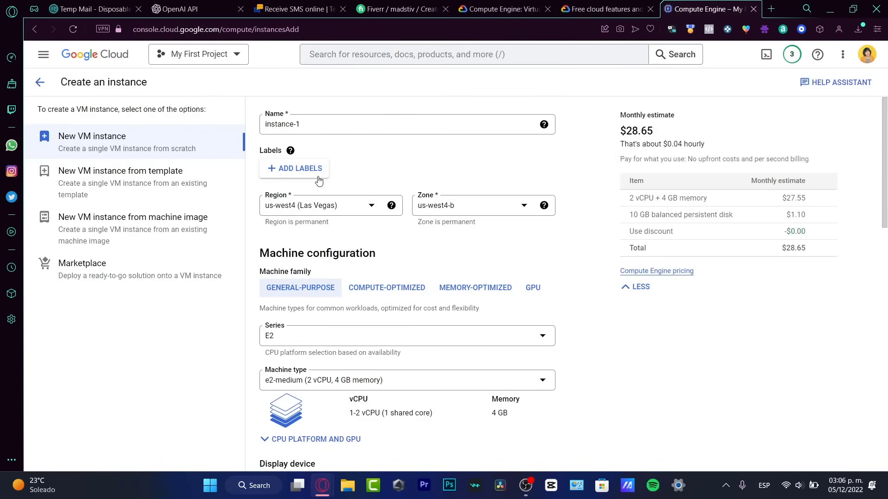
left_click(294, 169)
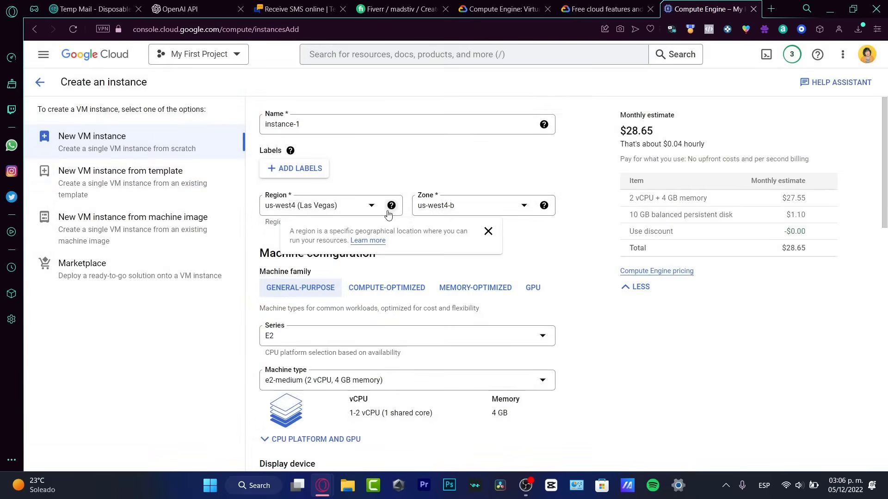
left_click(331, 206)
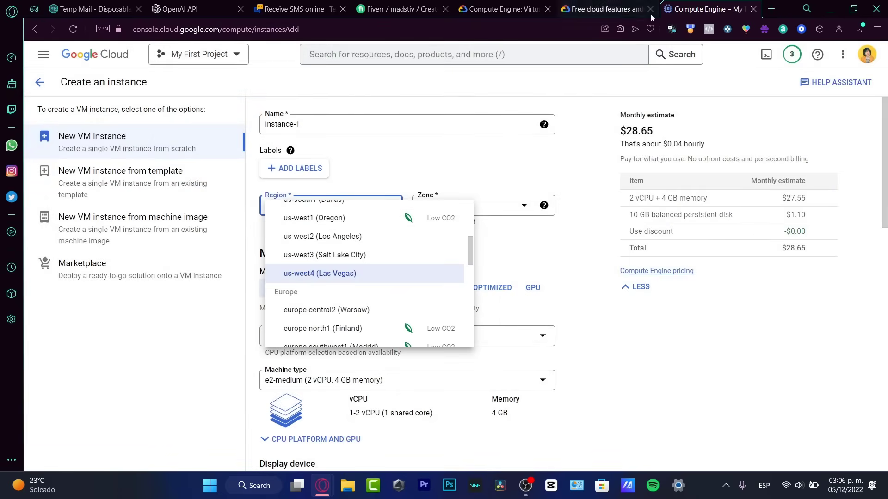
left_click(603, 8)
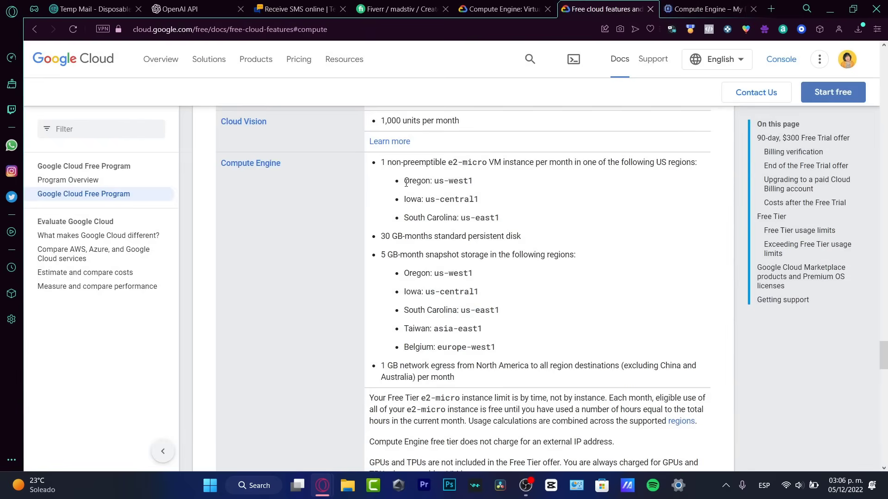
double_click(438, 180)
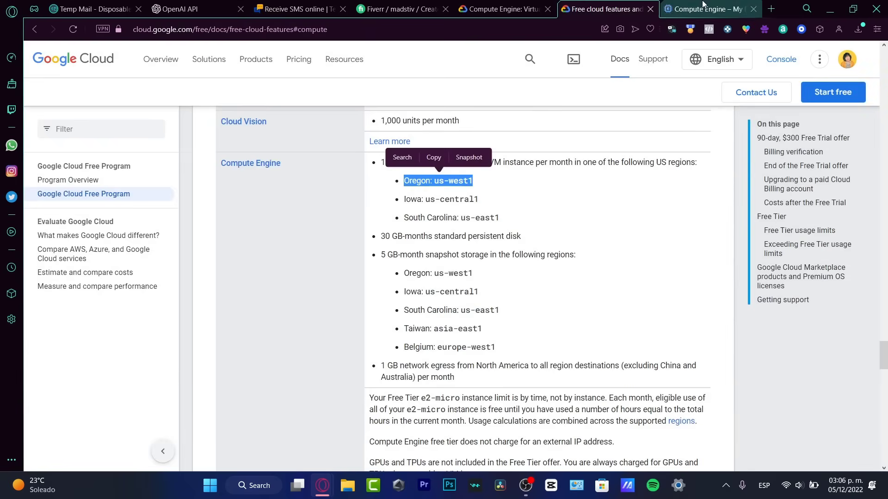
- Set the region to us-west1 (Oregon), bringing the monthly estimate to $25.46
left_click(708, 9)
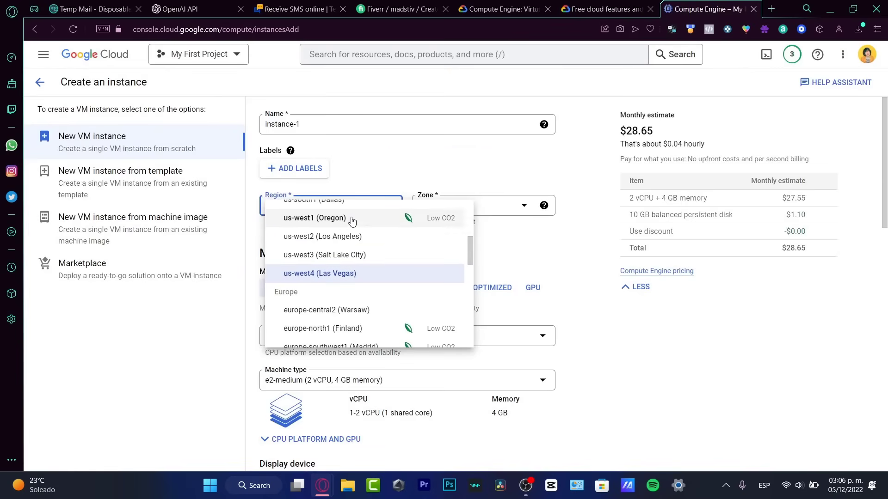
left_click(316, 218)
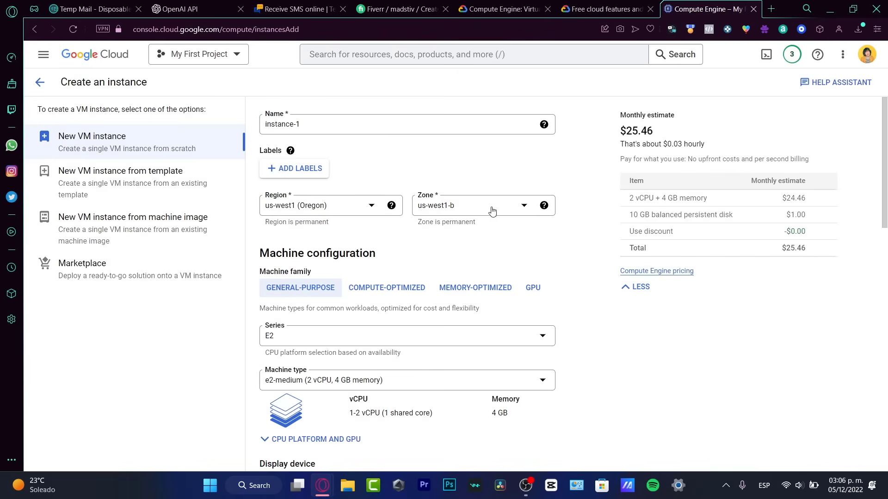
double_click(638, 131)
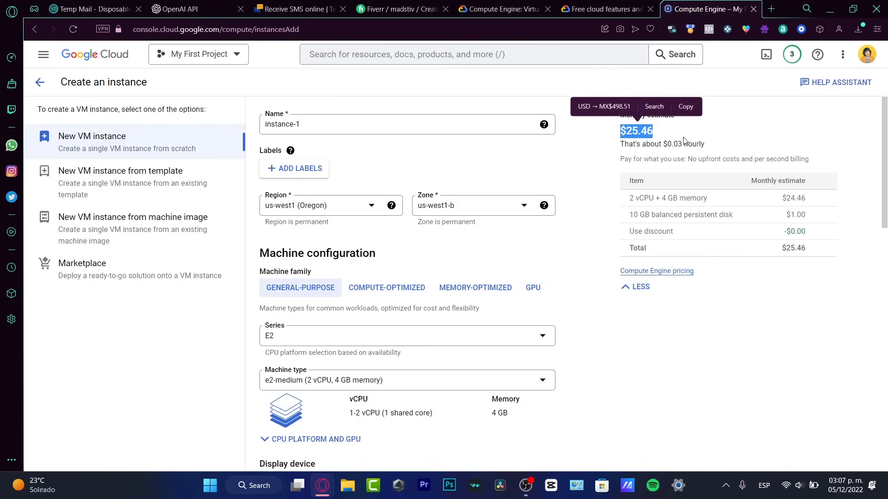
- Keep E2 as the machine series after checking the free tier's standard disk allowance
scroll("down", 3)
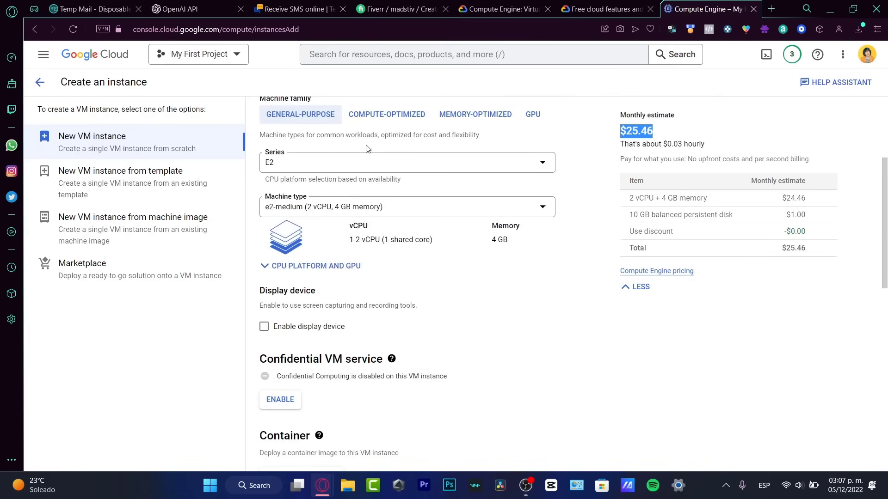
left_click(407, 163)
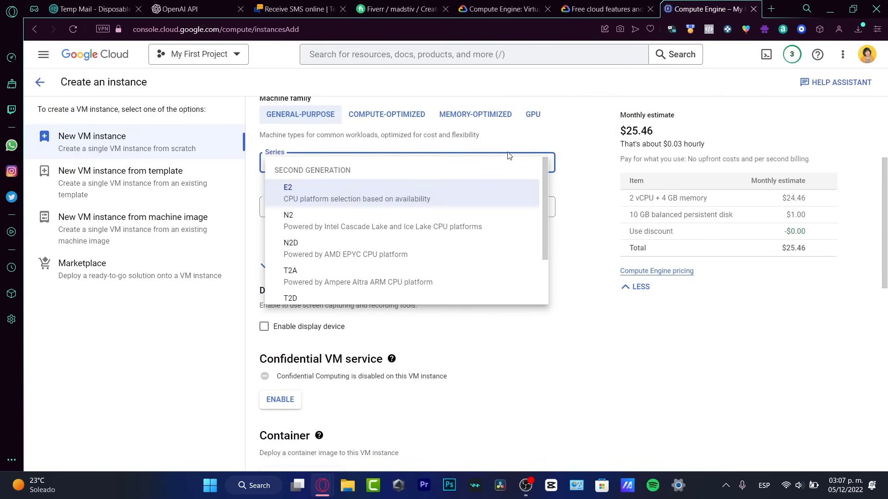
left_click(288, 193)
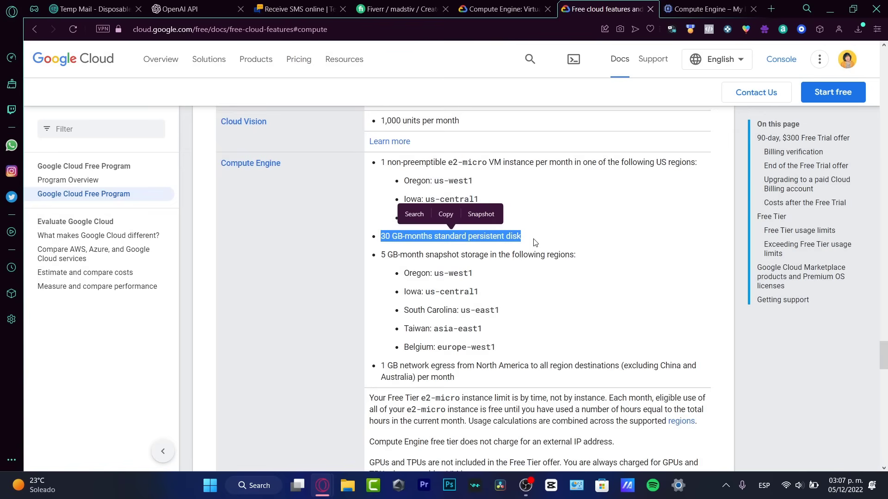
mouse_move(635, 60)
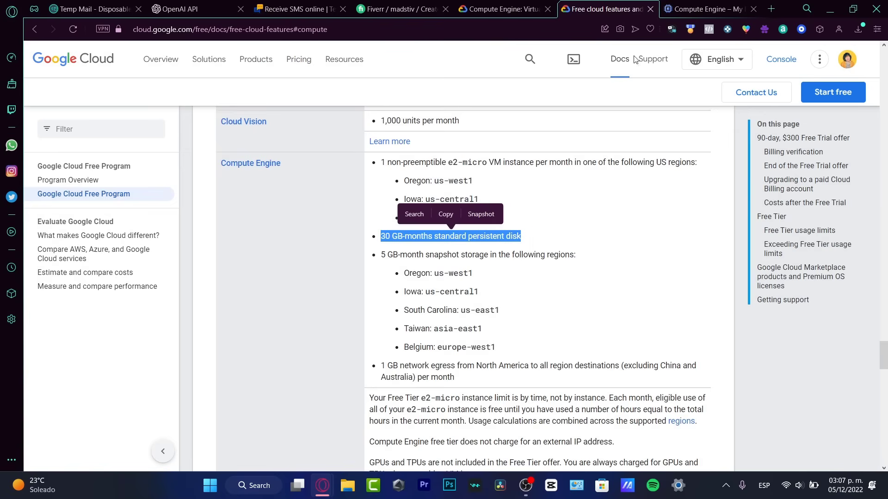
left_click(706, 9)
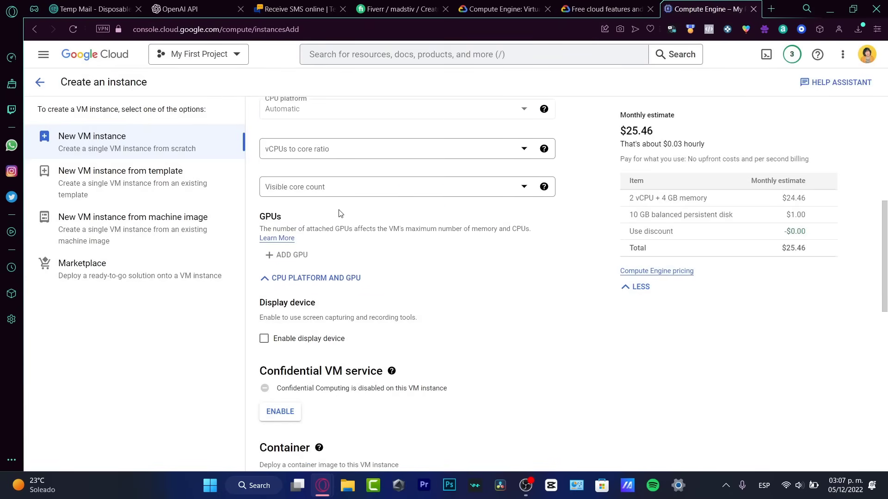
mouse_move(339, 266)
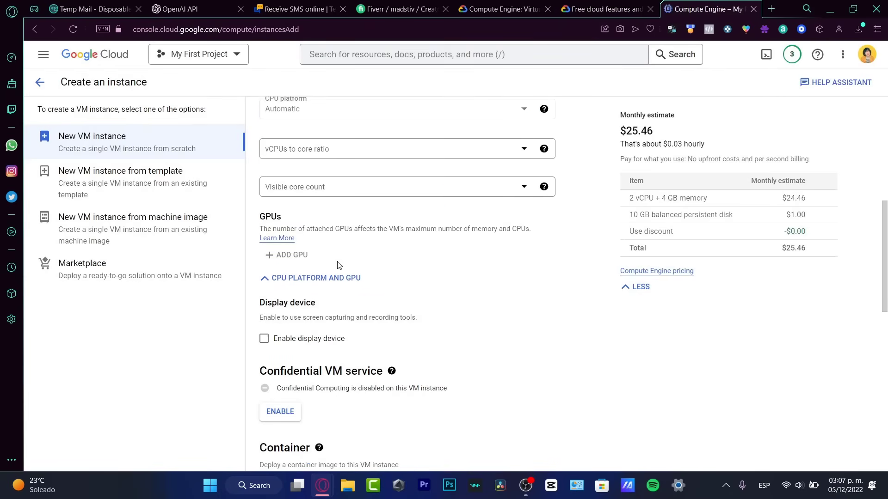
- Reveal CPU platform and GPU settings and bring up the boot disk image chooser
scroll("down", 3)
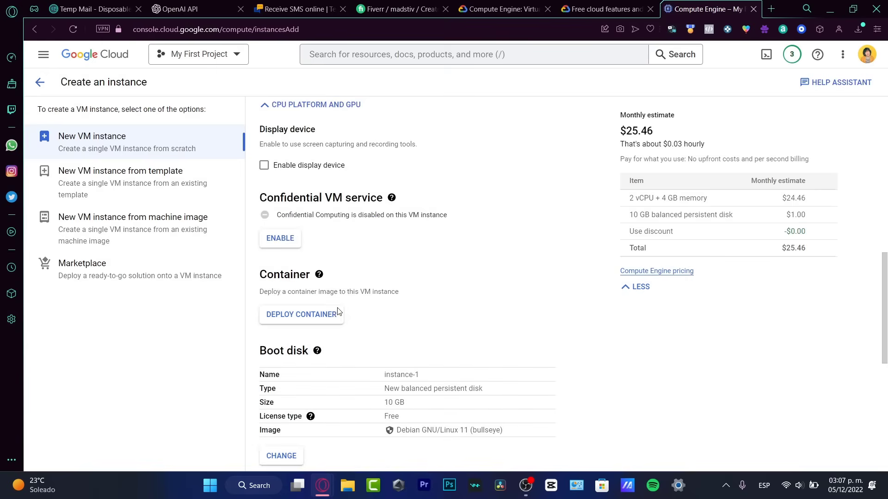
mouse_move(360, 213)
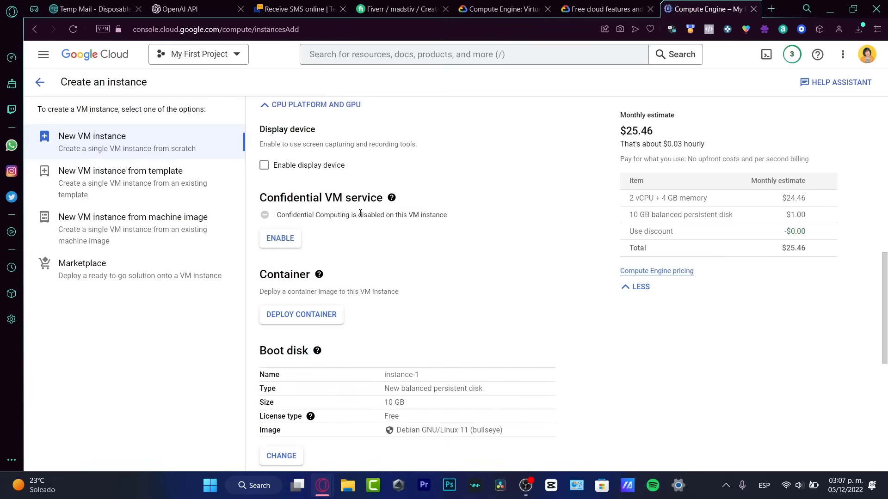
scroll("down", 3)
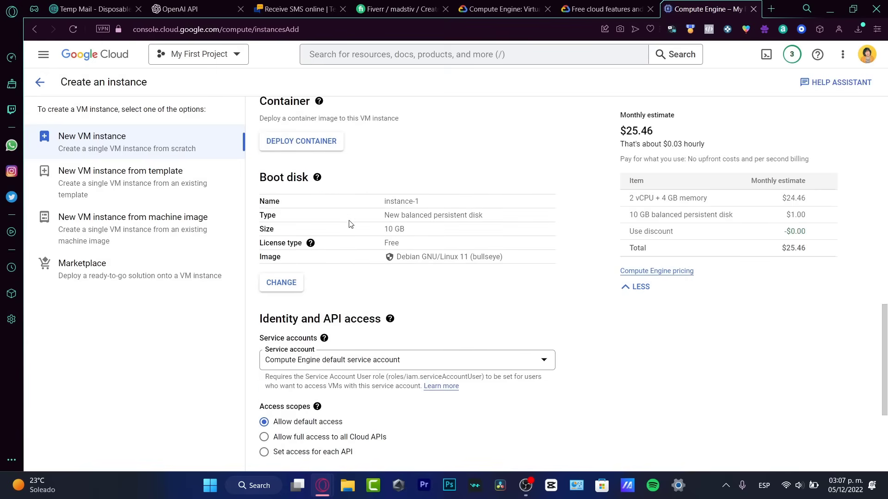
left_click(281, 283)
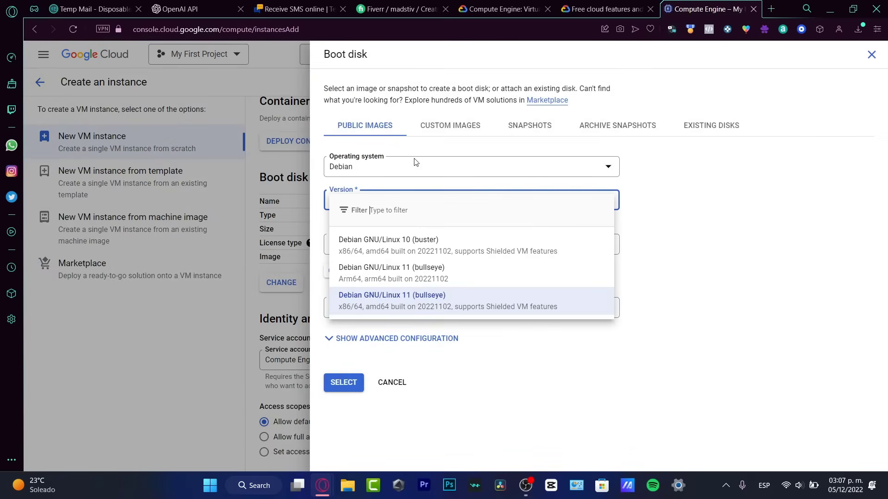
- Change the boot disk to Ubuntu 18.04 LTS on a 30 GB standard persistent disk
left_click(469, 166)
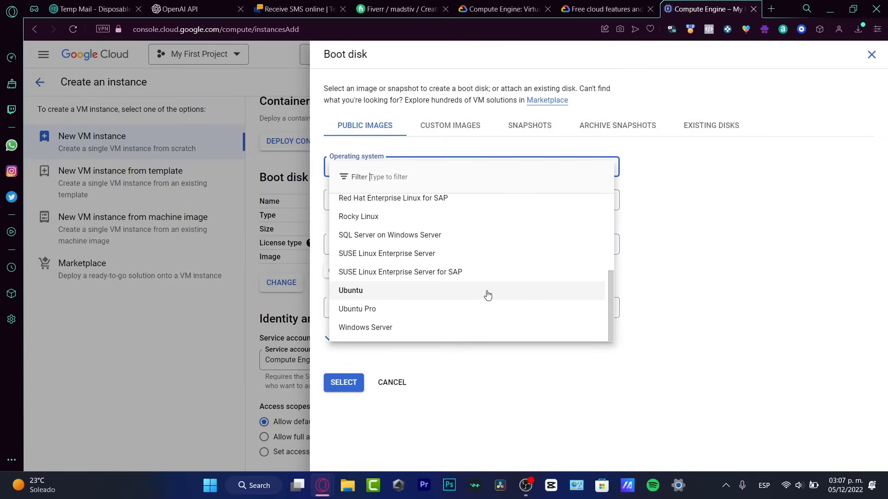
left_click(350, 290)
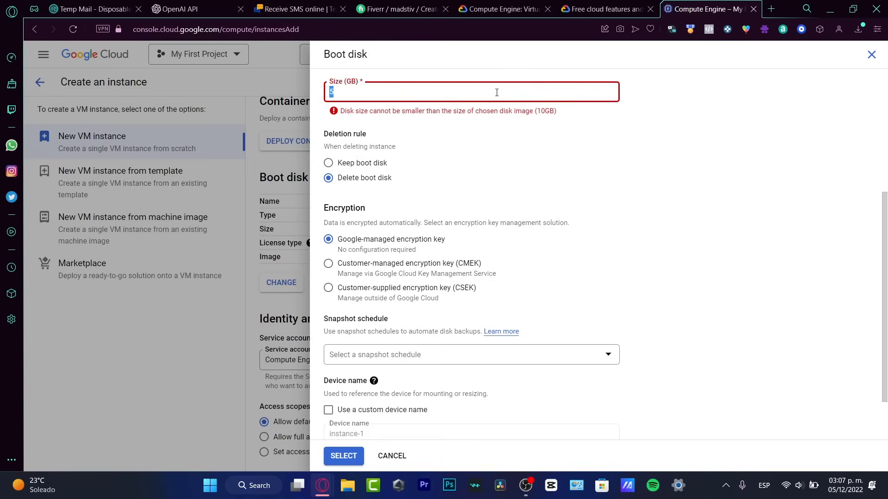
type("3")
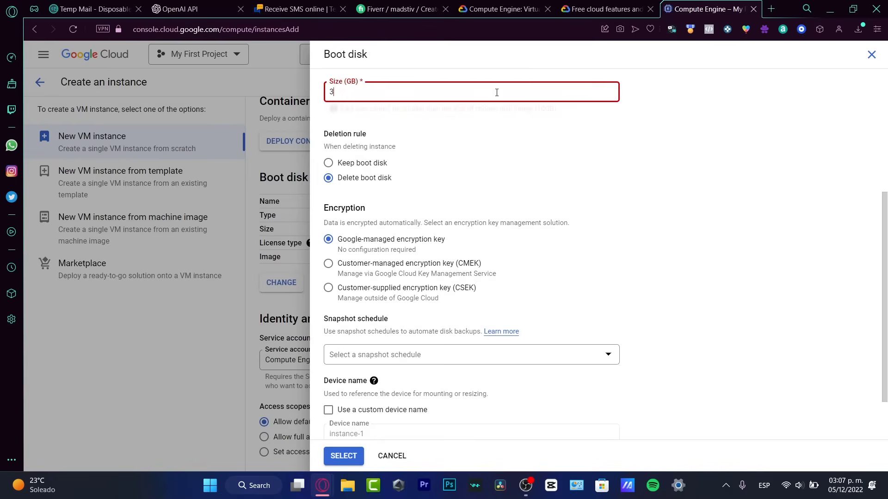
scroll("down", 3)
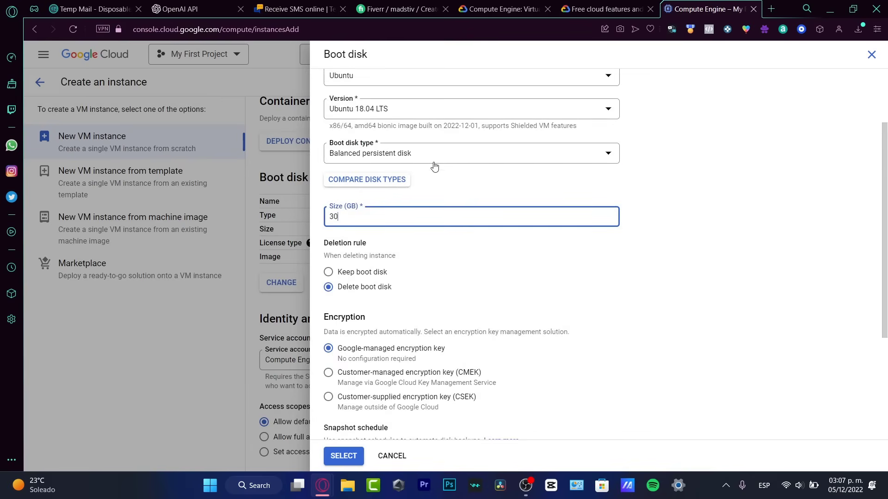
left_click(470, 153)
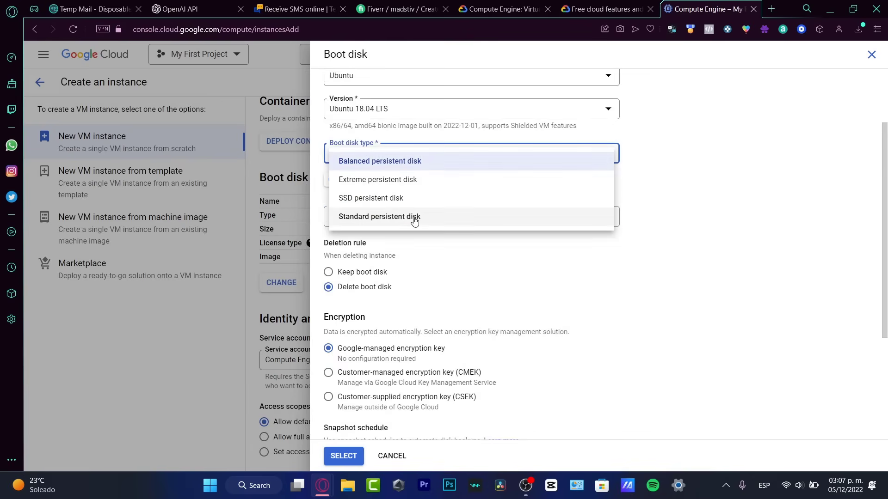
left_click(379, 217)
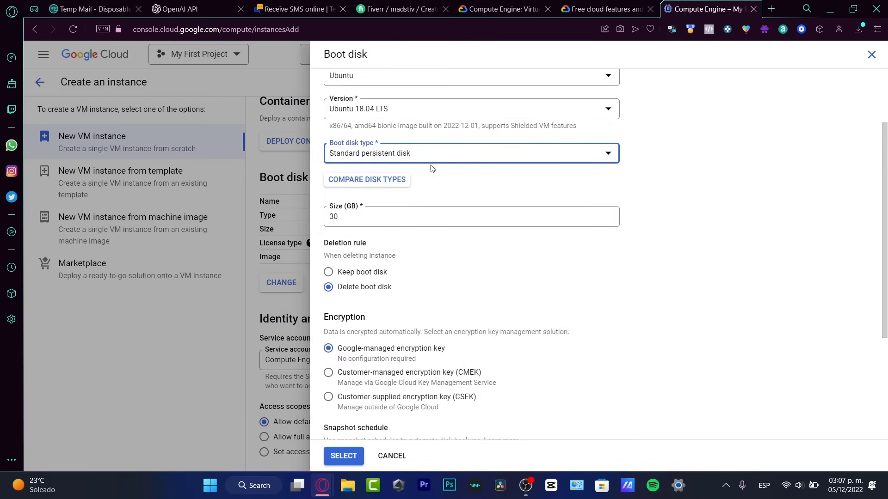
left_click(342, 456)
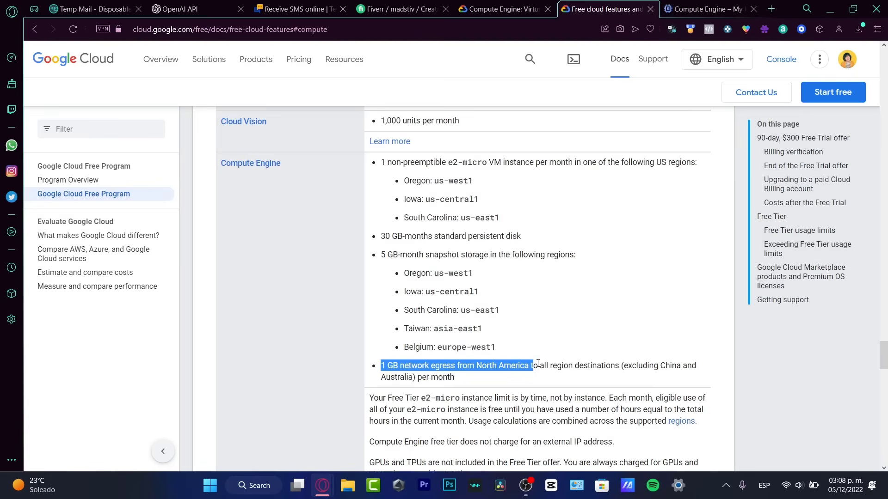
- Highlight the network egress allowance line on the free tier features page
left_click_drag(529, 366, 458, 377)
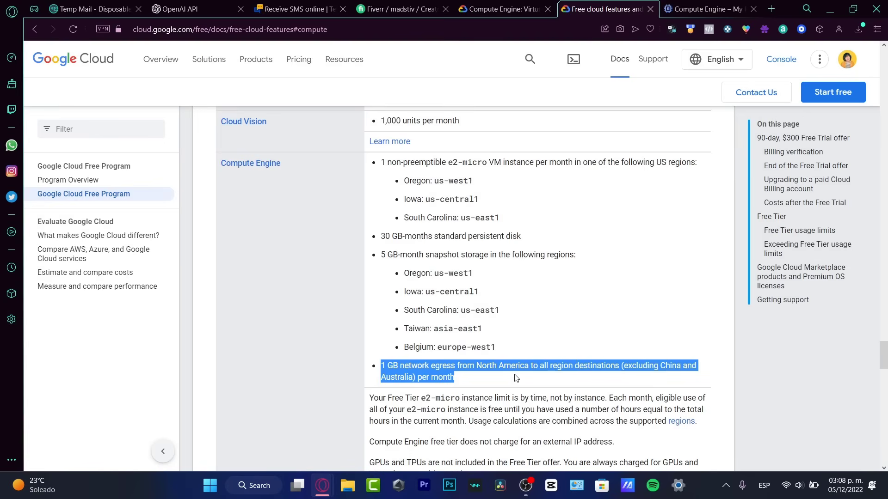
- Review the VM creation form, now estimating $25.66 monthly with the 30 GB disk
left_click(706, 9)
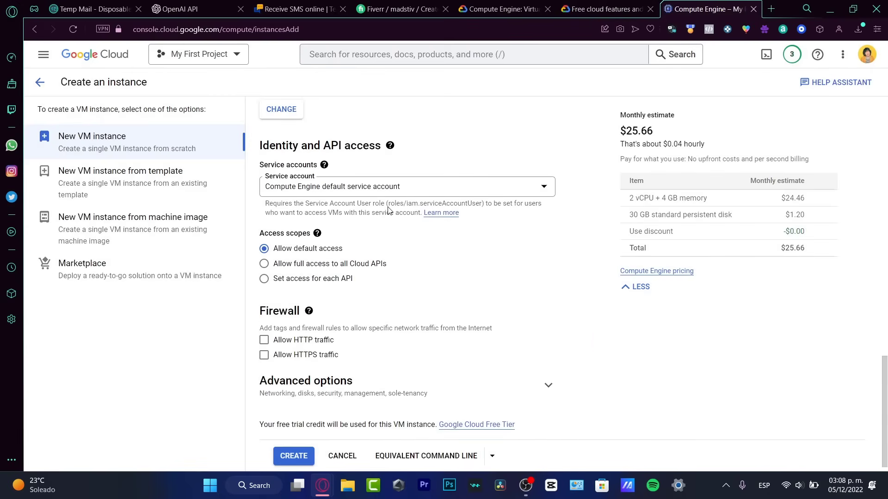
scroll("down", 3)
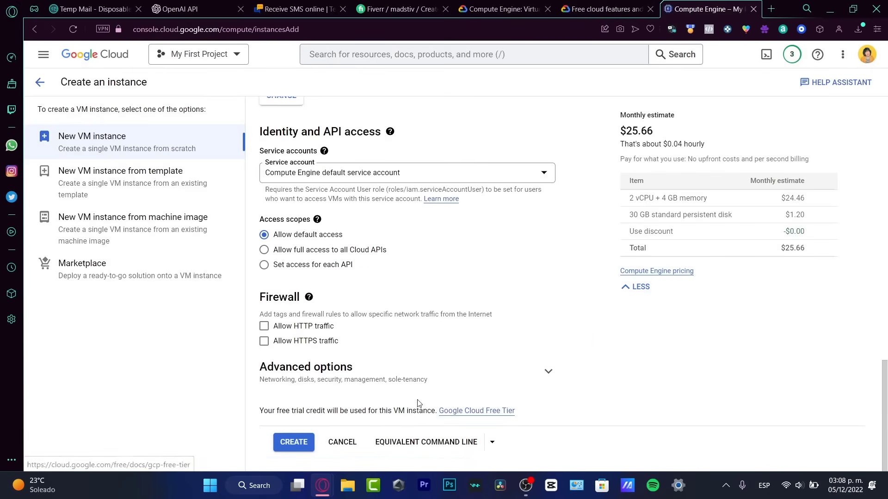
left_click(546, 371)
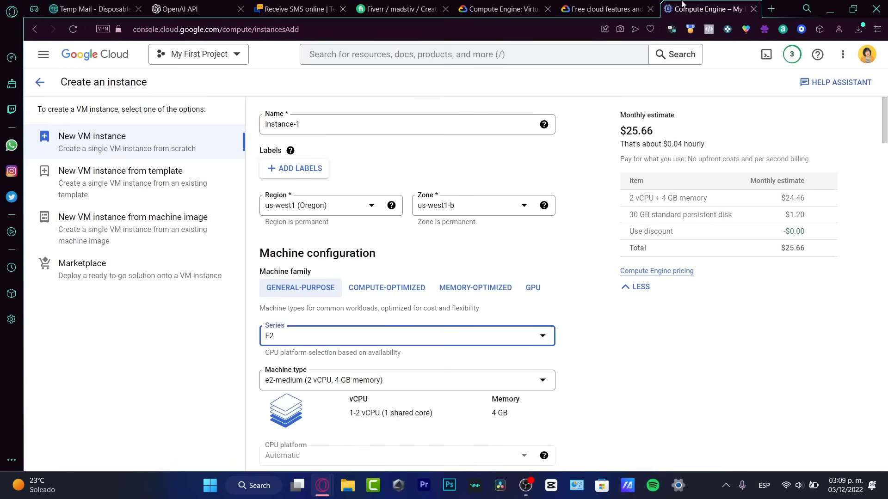
- Check the e2-micro instance limit on the free tier page and return to the form
left_click(603, 8)
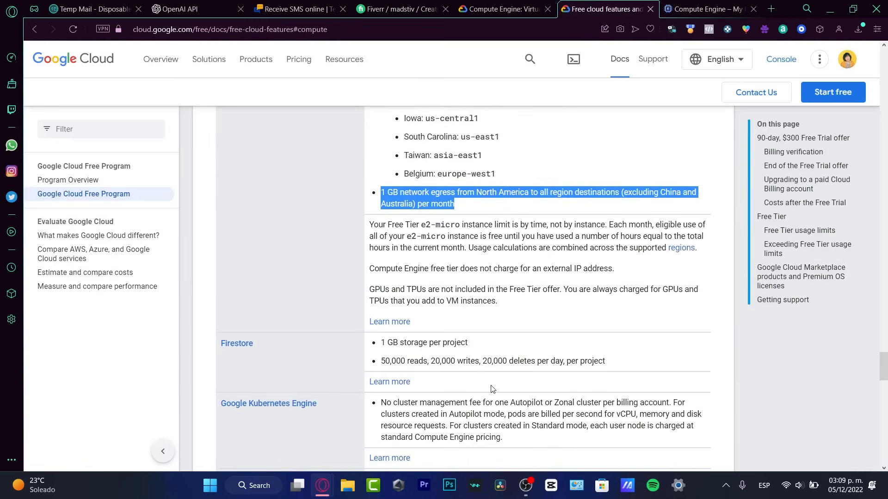
mouse_move(444, 292)
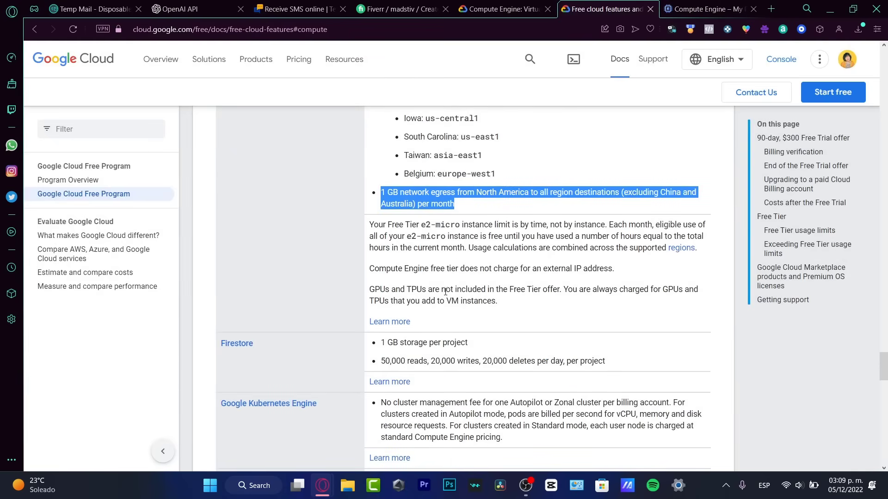
left_click_drag(419, 224, 488, 225)
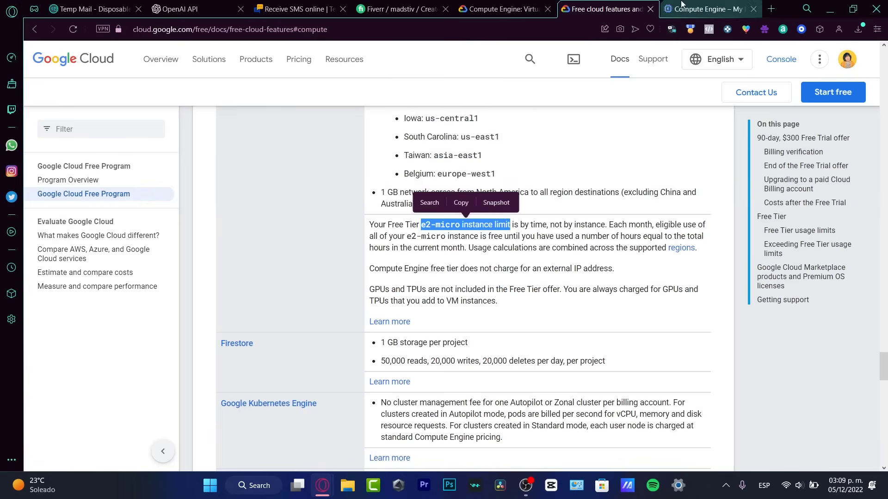
left_click(707, 9)
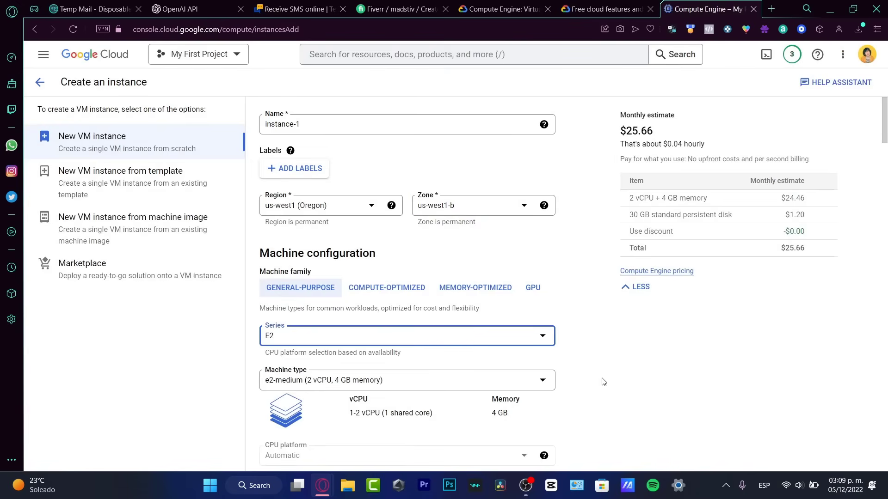
- Set the machine type to the e2-micro shared-core instance
scroll("down", 3)
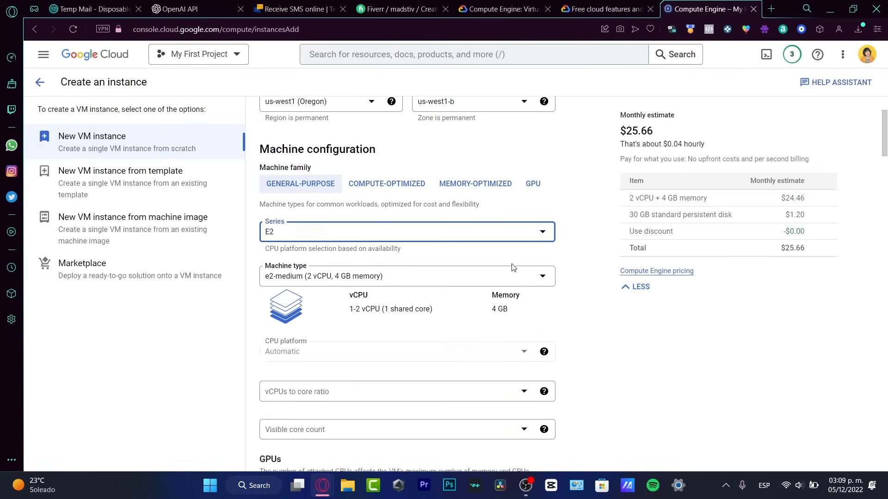
left_click(406, 276)
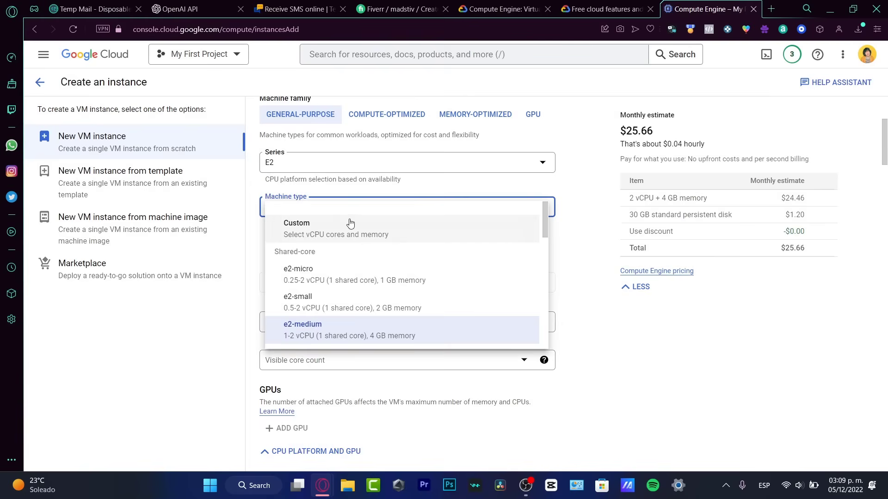
scroll("down", 3)
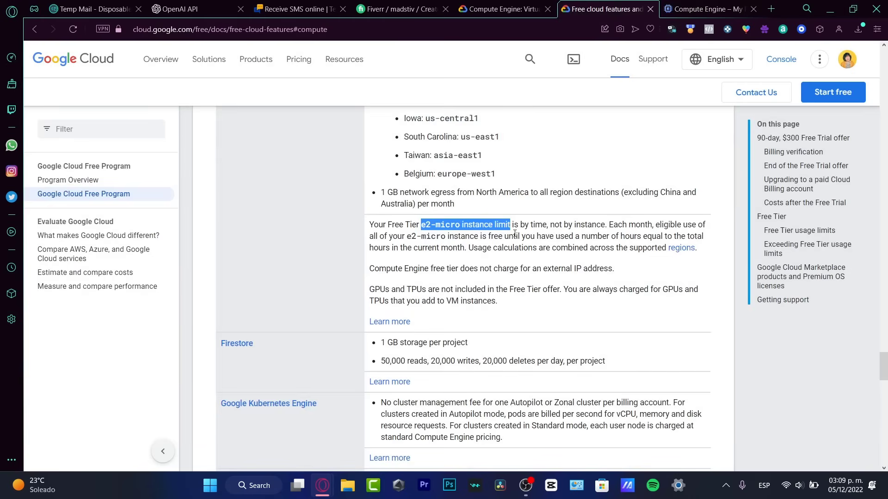
left_click(704, 9)
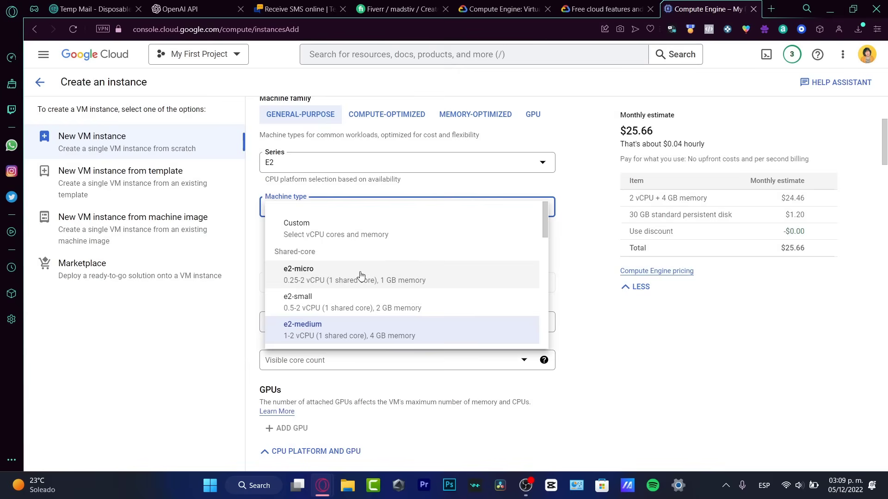
left_click(298, 274)
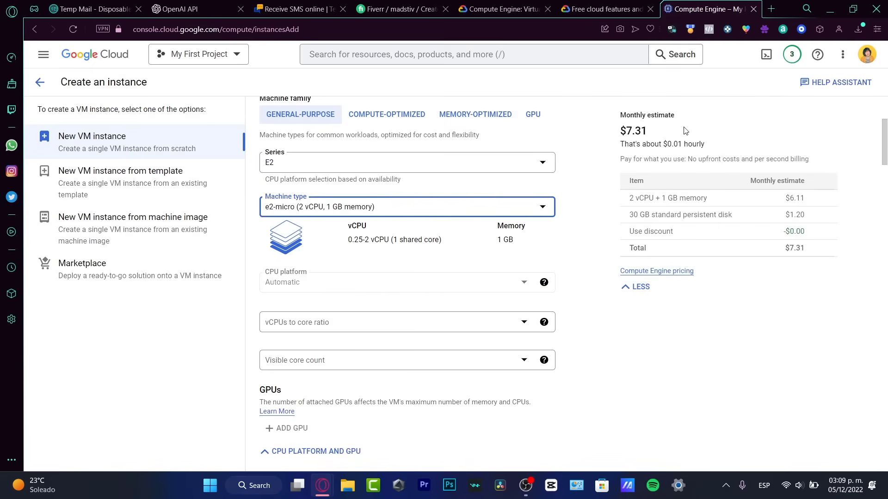
mouse_move(633, 161)
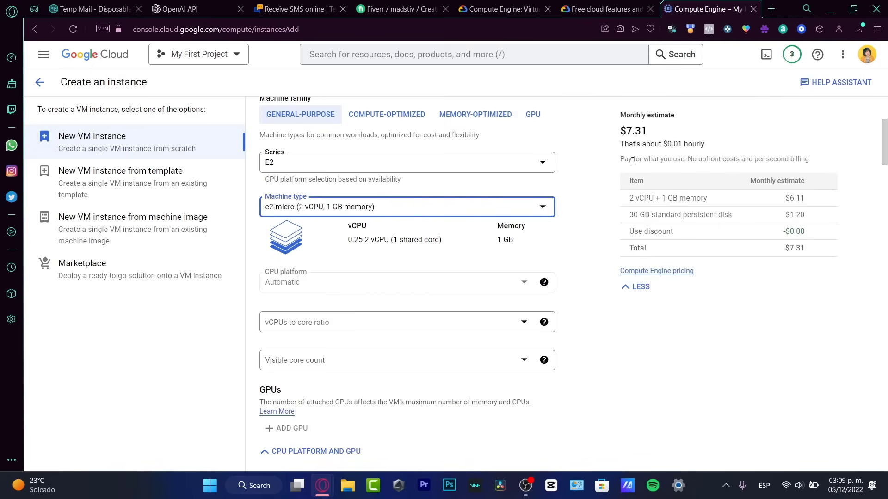
- Note the $7.31 monthly estimate and return to the free tier features page
double_click(632, 130)
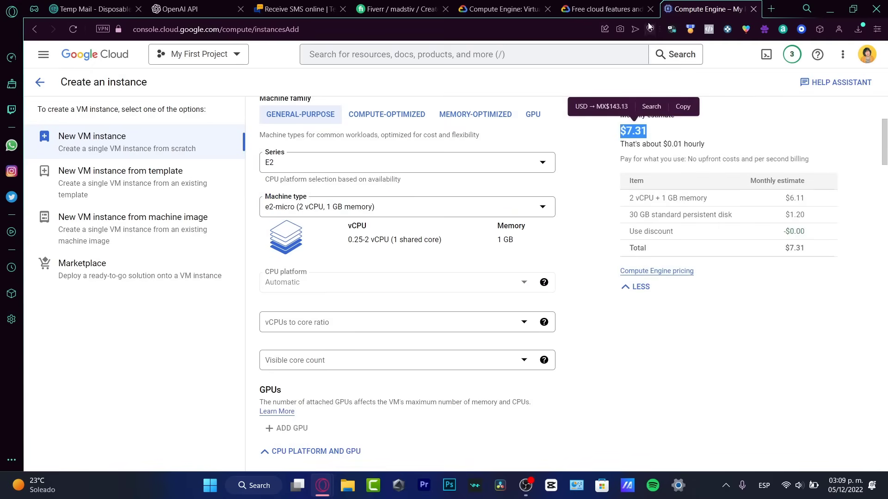
left_click(603, 9)
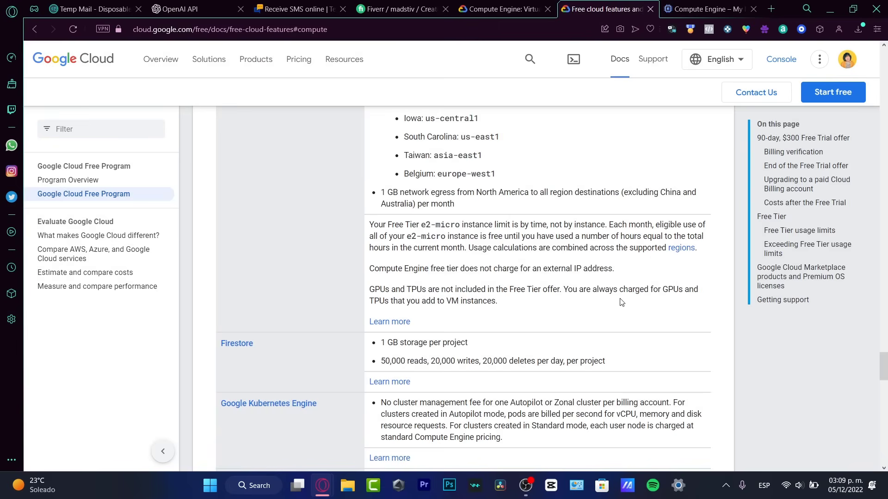
mouse_move(453, 282)
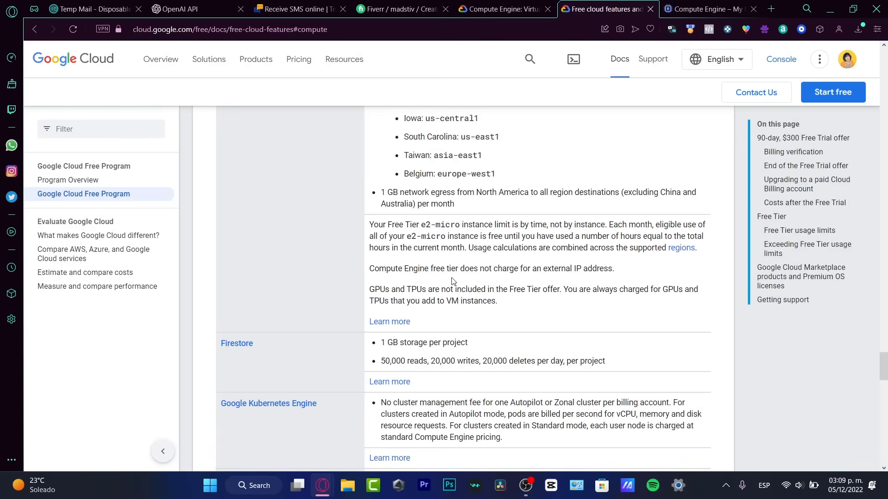
mouse_move(418, 289)
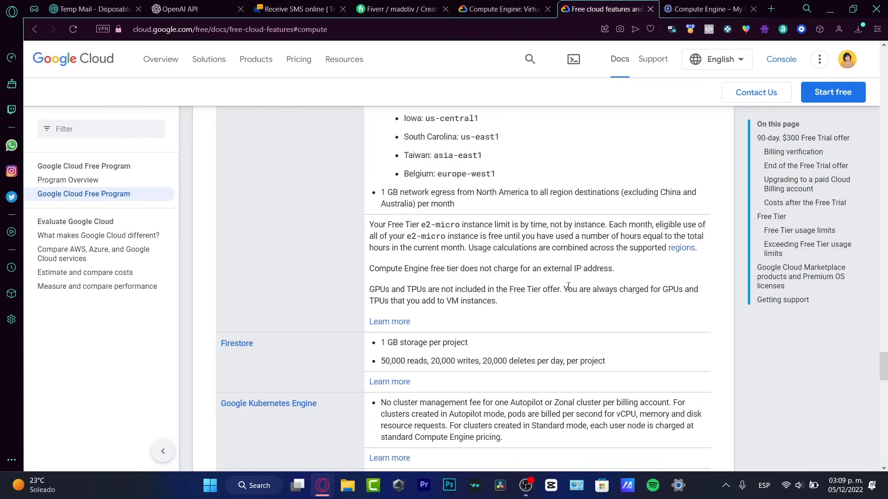
mouse_move(444, 285)
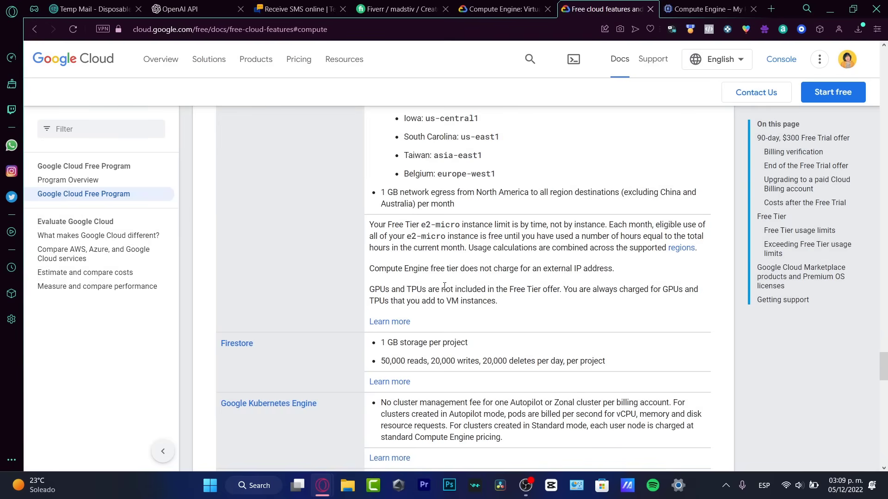
- Review the free tier limits for the f1-micro machine in us-west1 (Oregon)
double_click(425, 342)
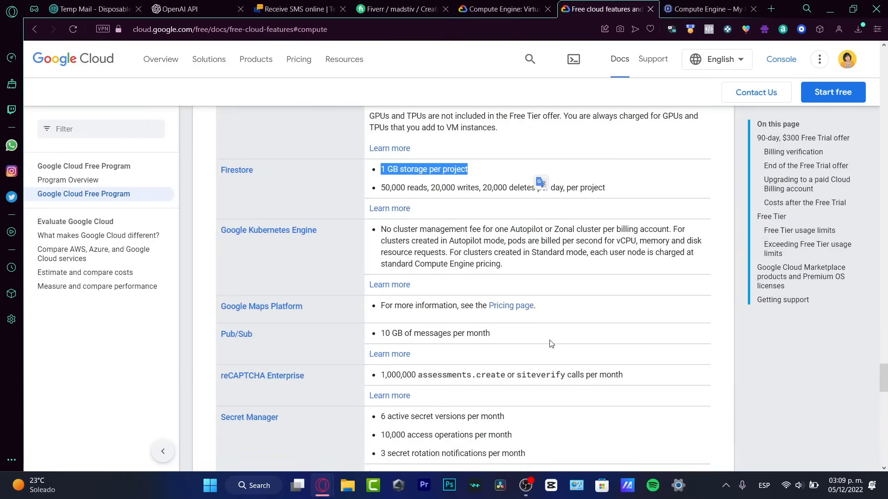
scroll("down", 3)
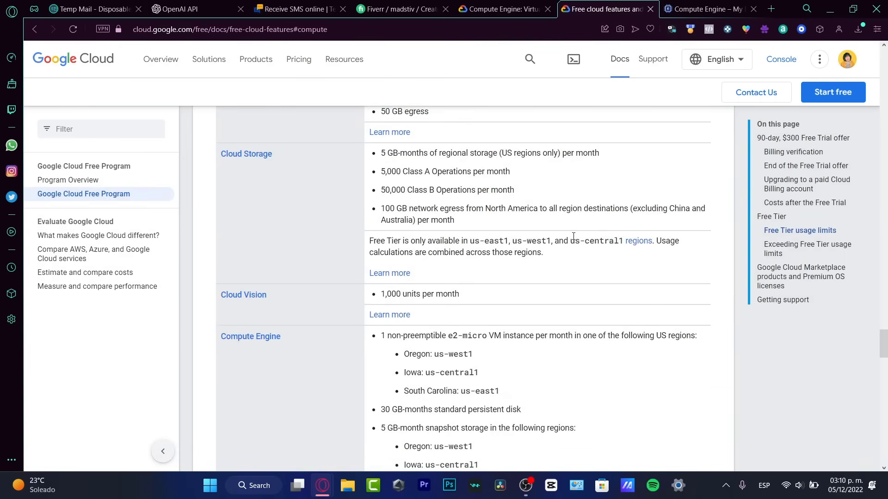
scroll("up", 3)
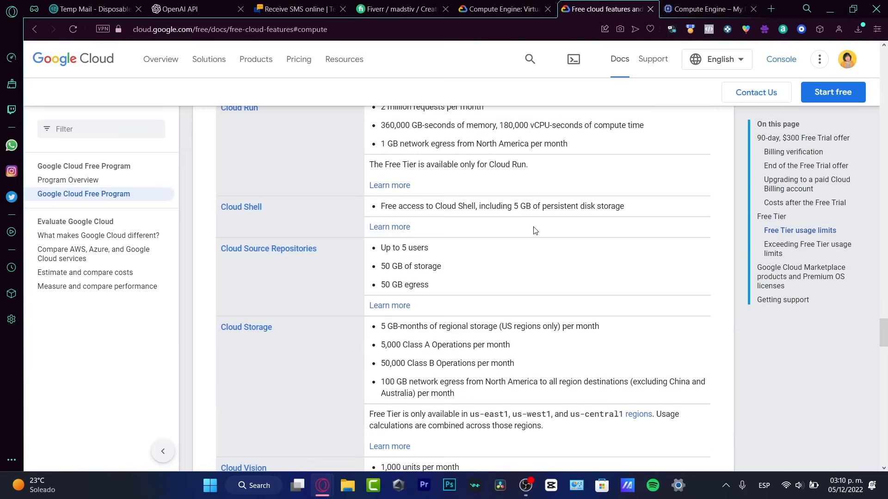
scroll("down", 3)
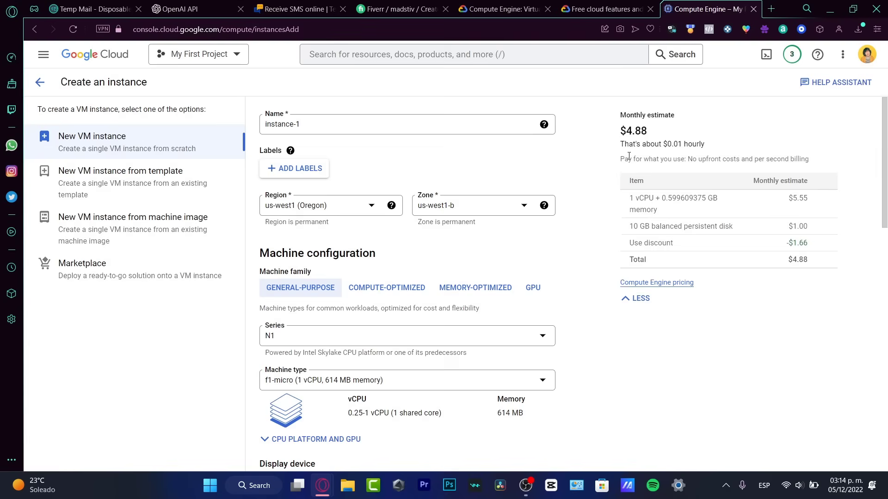
- Work out the yearly cost of the $4.88 estimate as $58.56 in Calculator
double_click(633, 131)
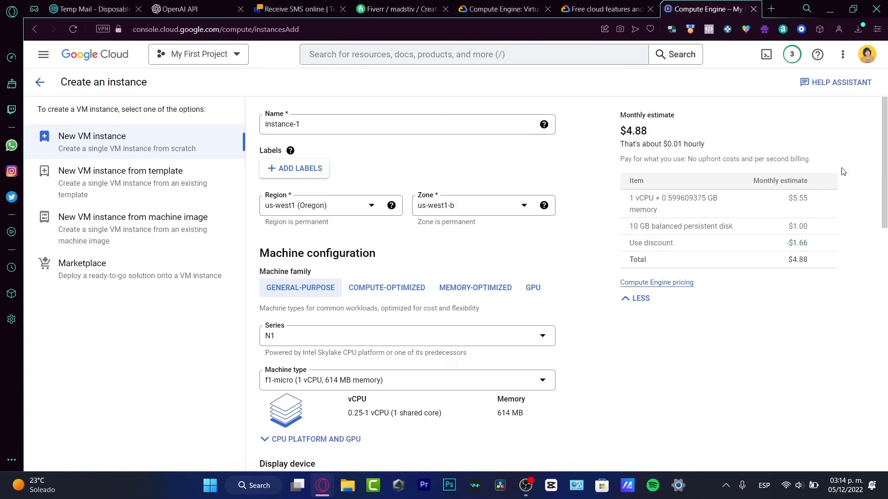
mouse_move(526, 147)
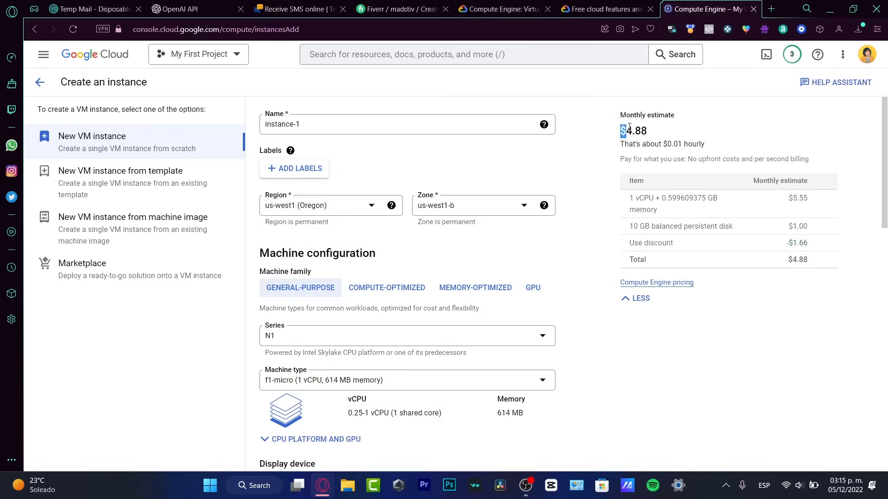
double_click(633, 130)
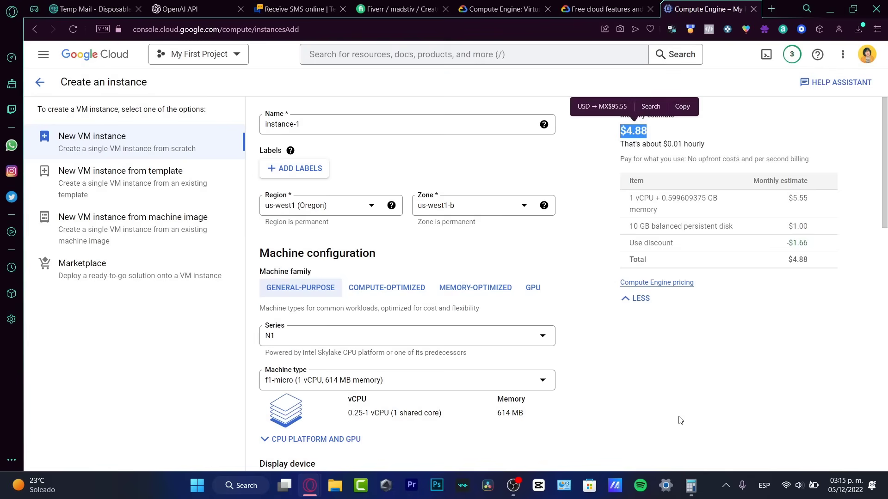
left_click(690, 486)
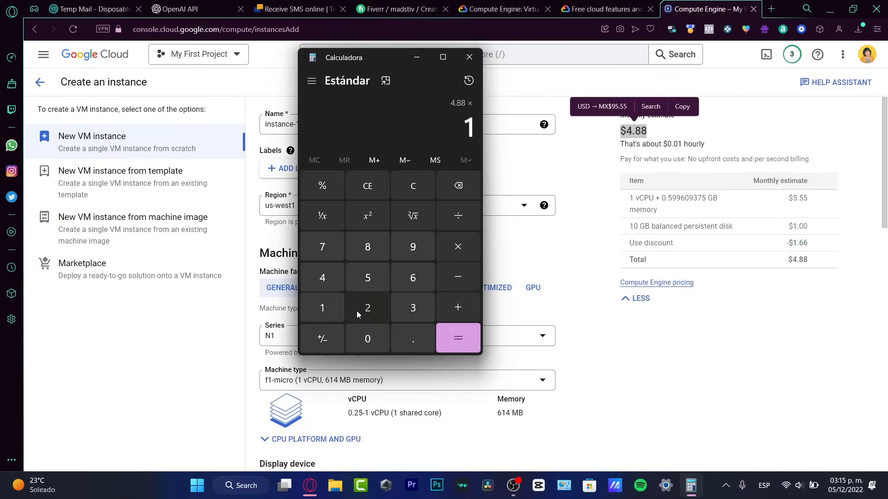
left_click(458, 339)
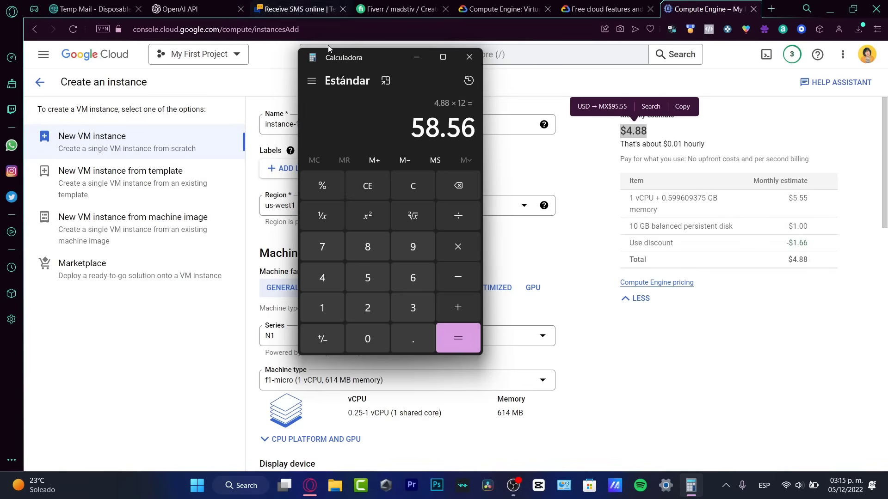
left_click(469, 57)
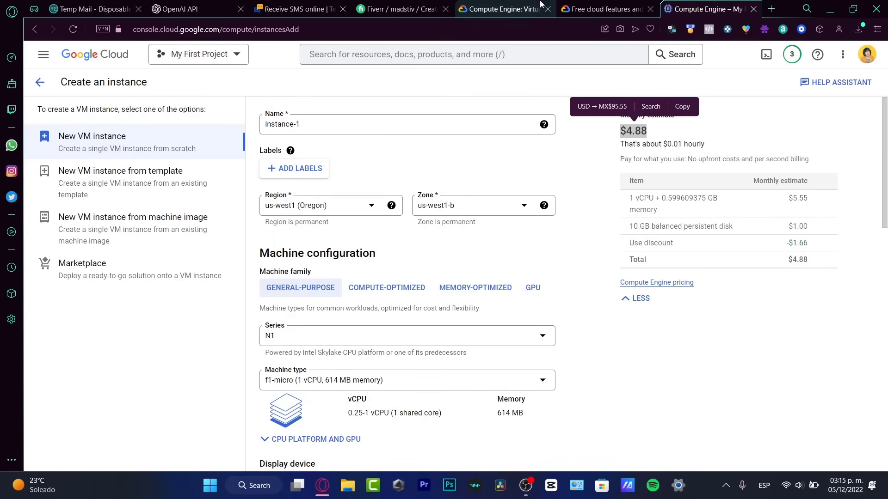
- Return to the free tier features page at the Compute Engine section
left_click(603, 8)
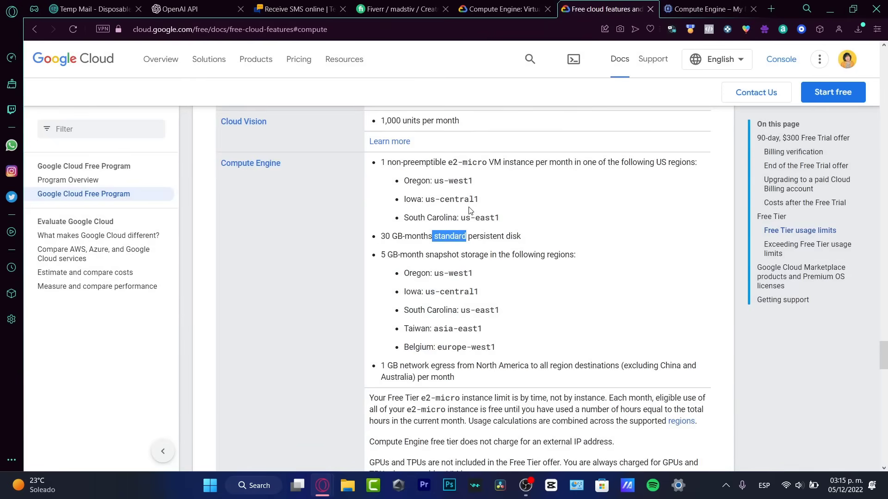
left_click(553, 277)
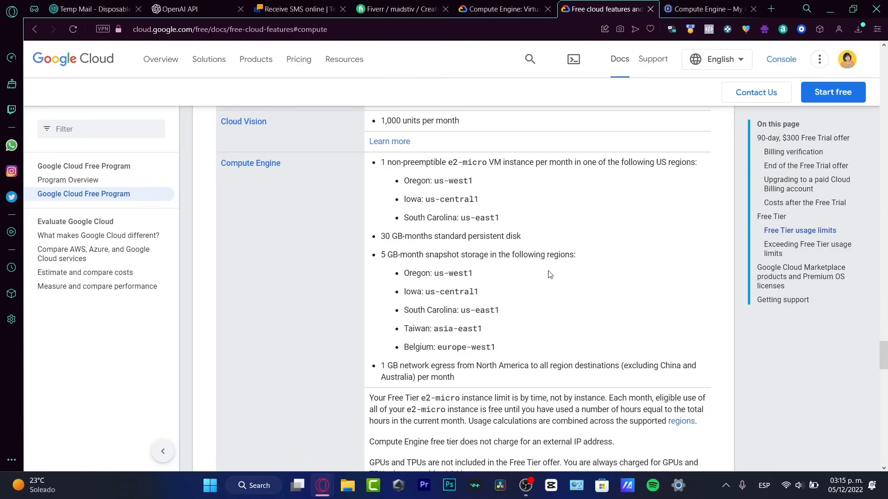
scroll("down", 3)
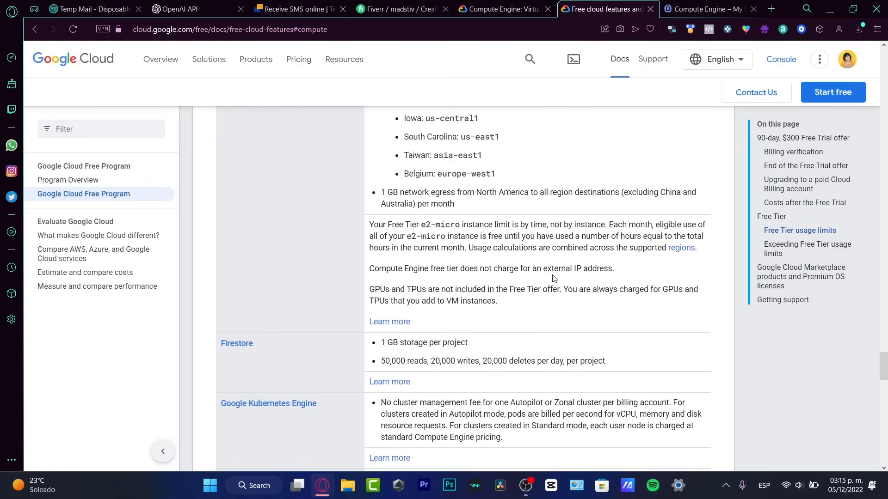
scroll("down", 3)
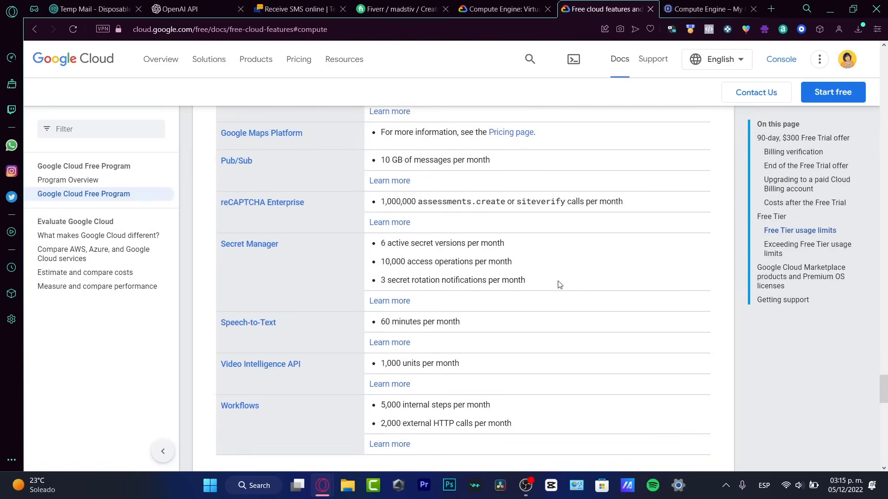
scroll("up", 3)
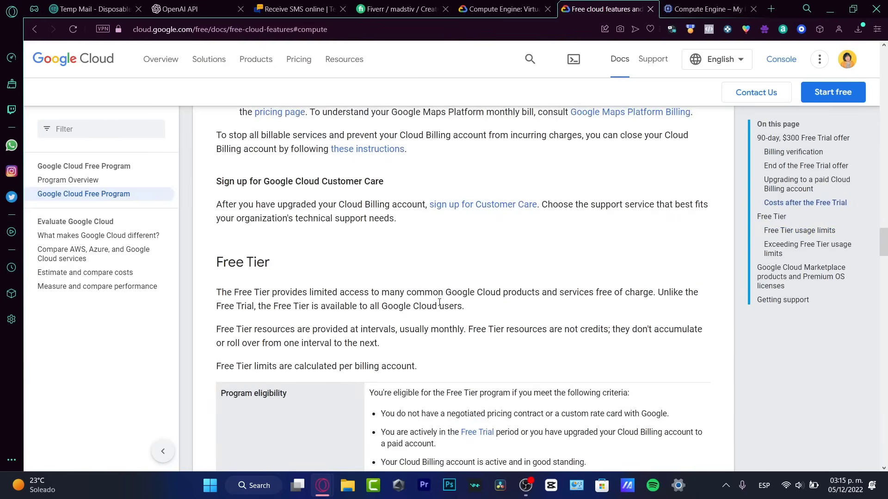
scroll("down", 3)
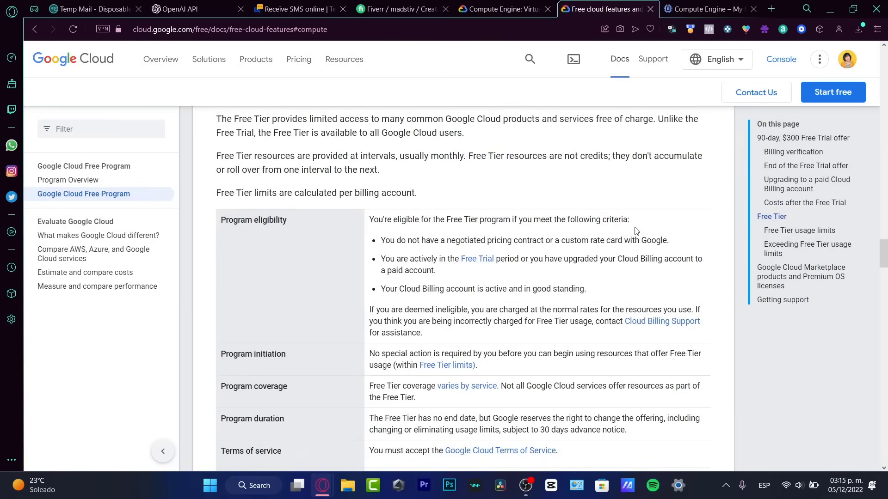
scroll("down", 3)
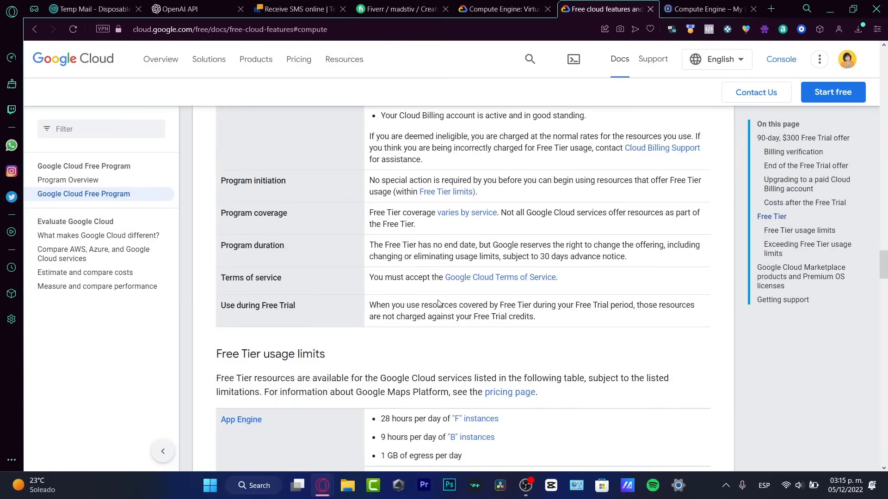
scroll("down", 3)
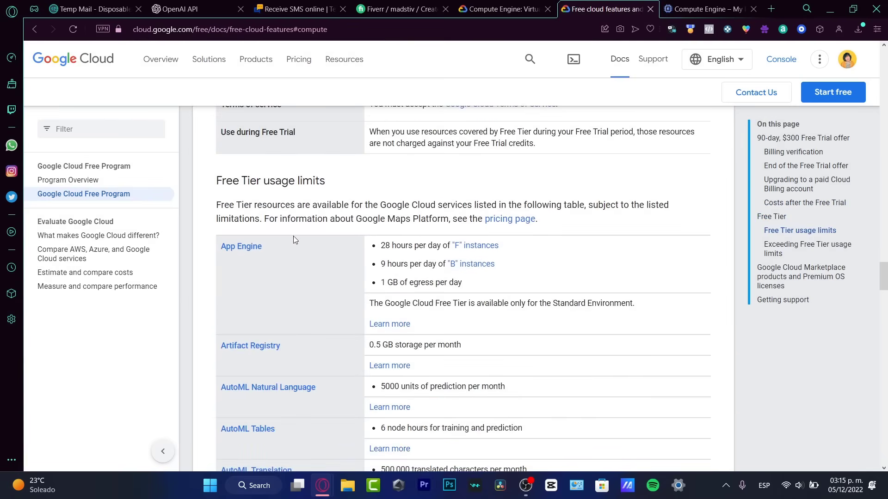
mouse_move(403, 258)
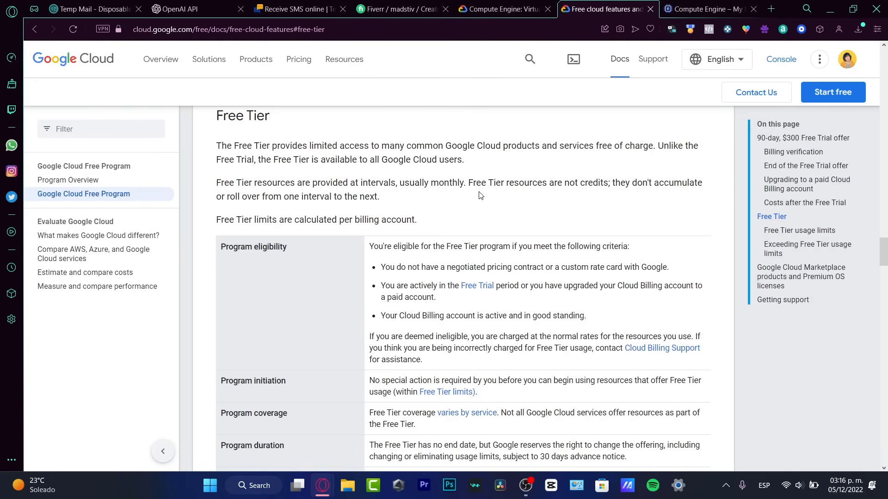
mouse_move(507, 342)
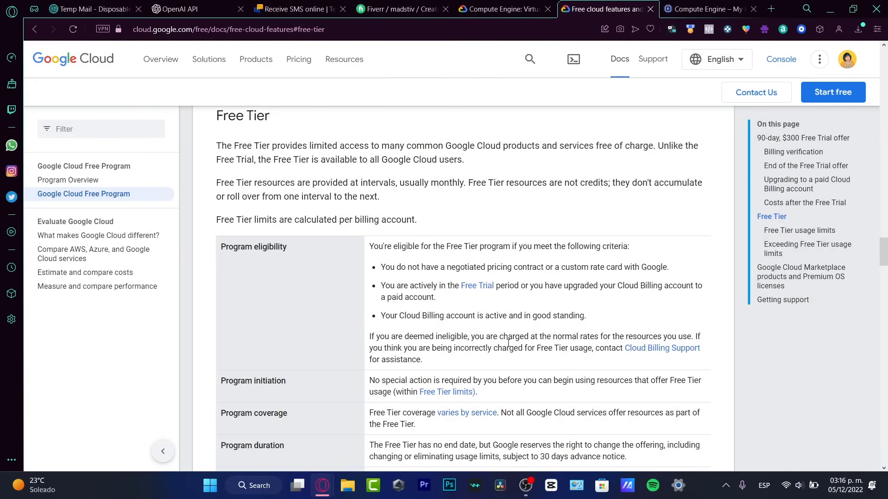